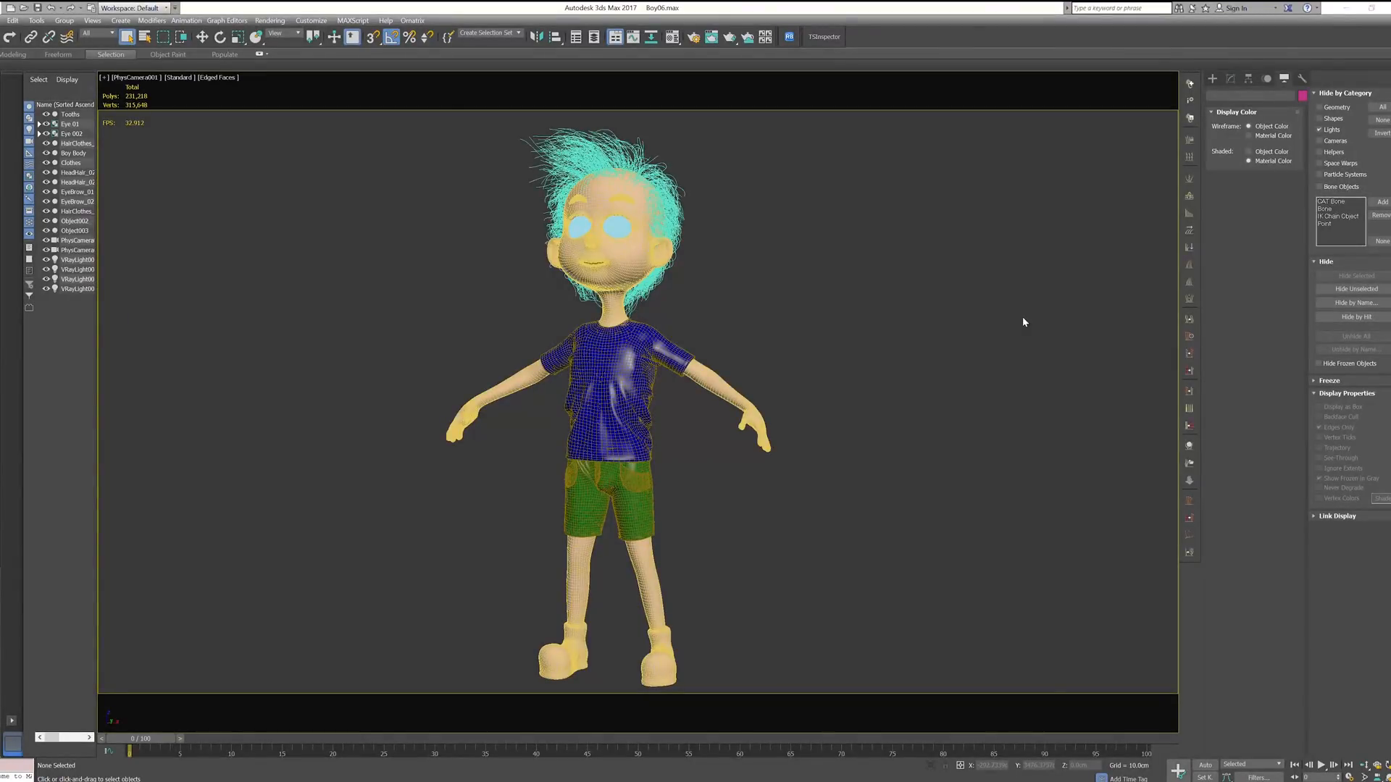
mouse_move(982, 322)
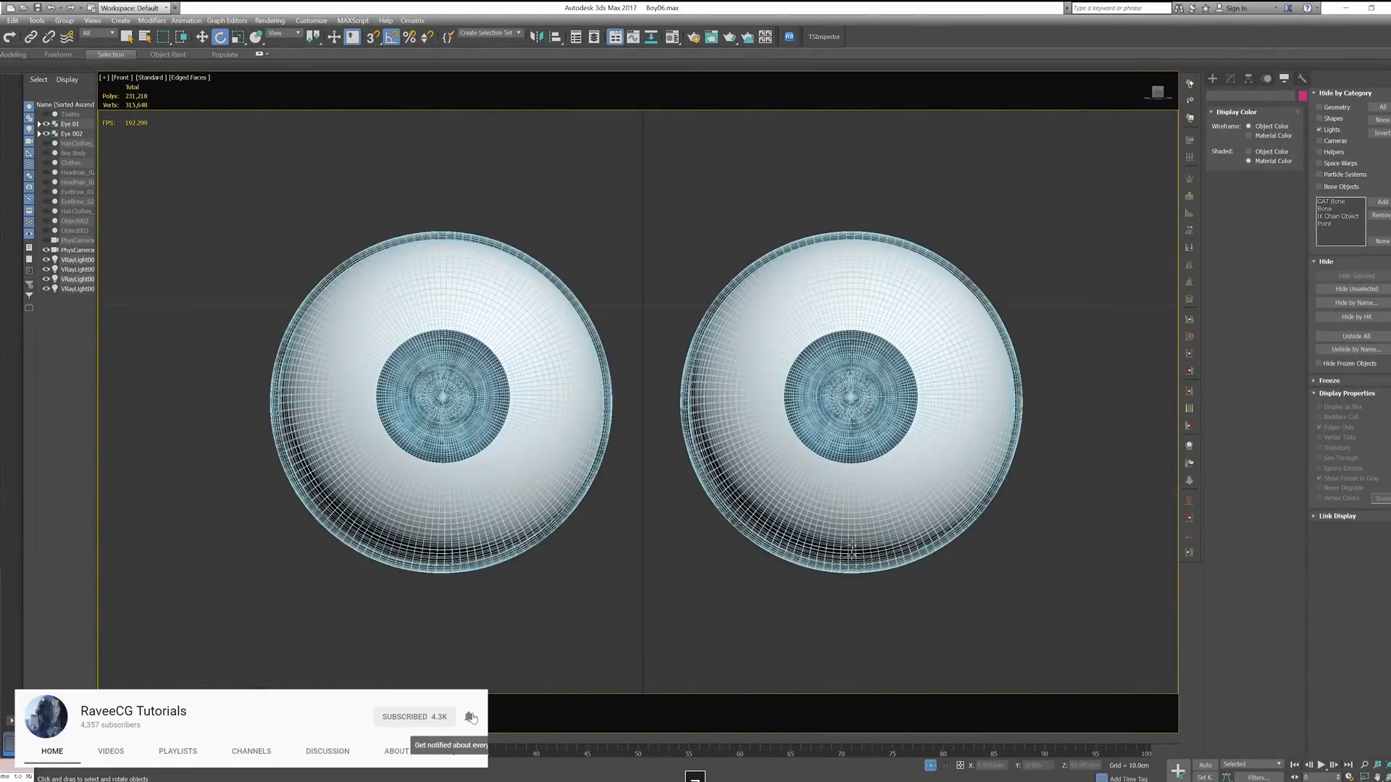
- Draw a Circle shape at one pupil and clone a copy for the other eye
click(1213, 78)
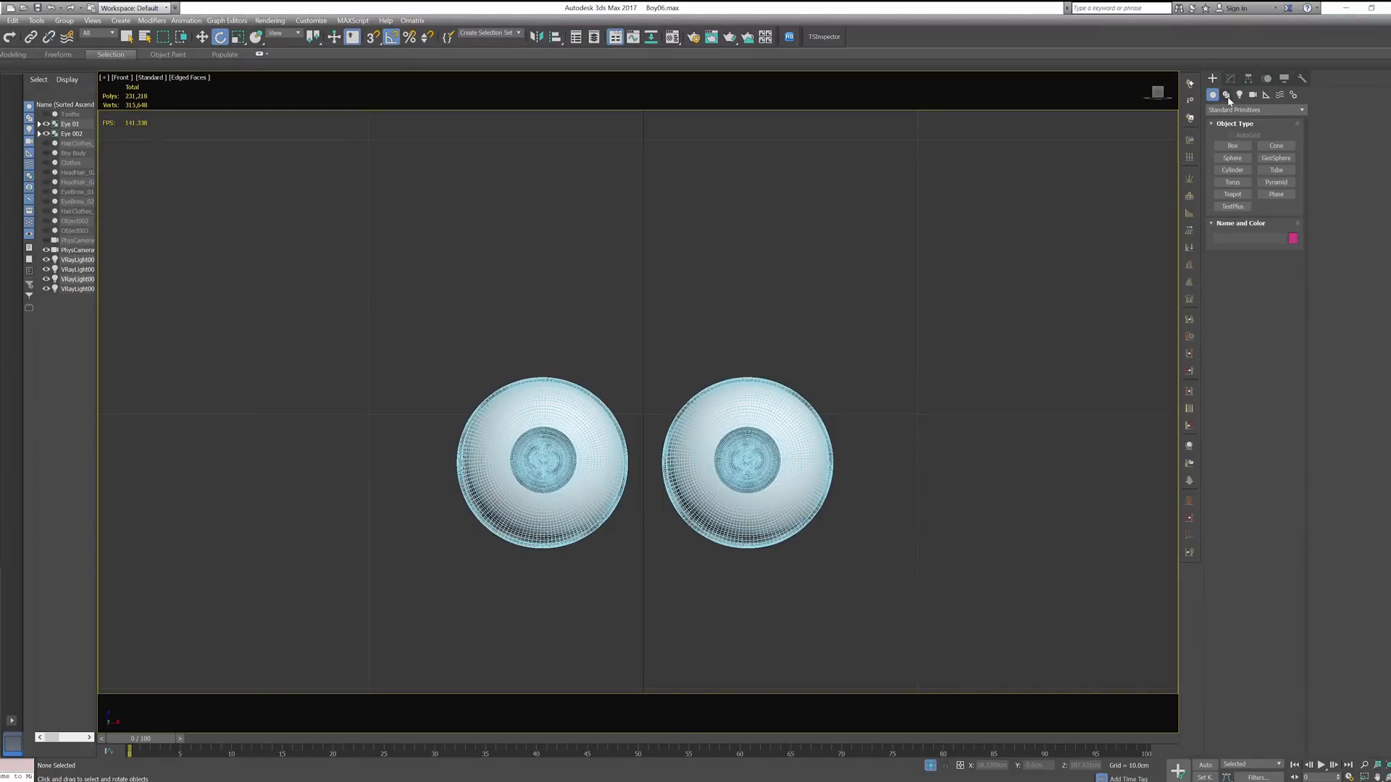
click(1225, 96)
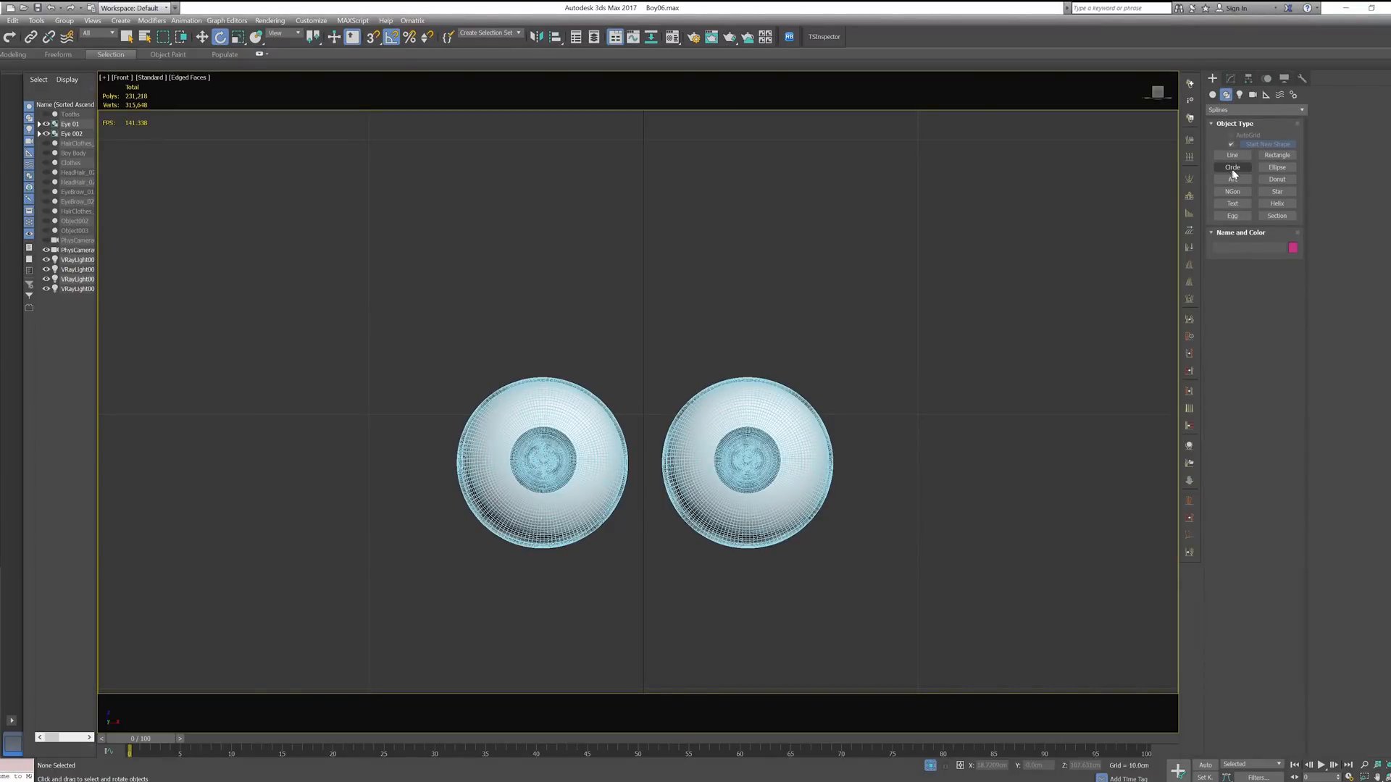
click(1232, 167)
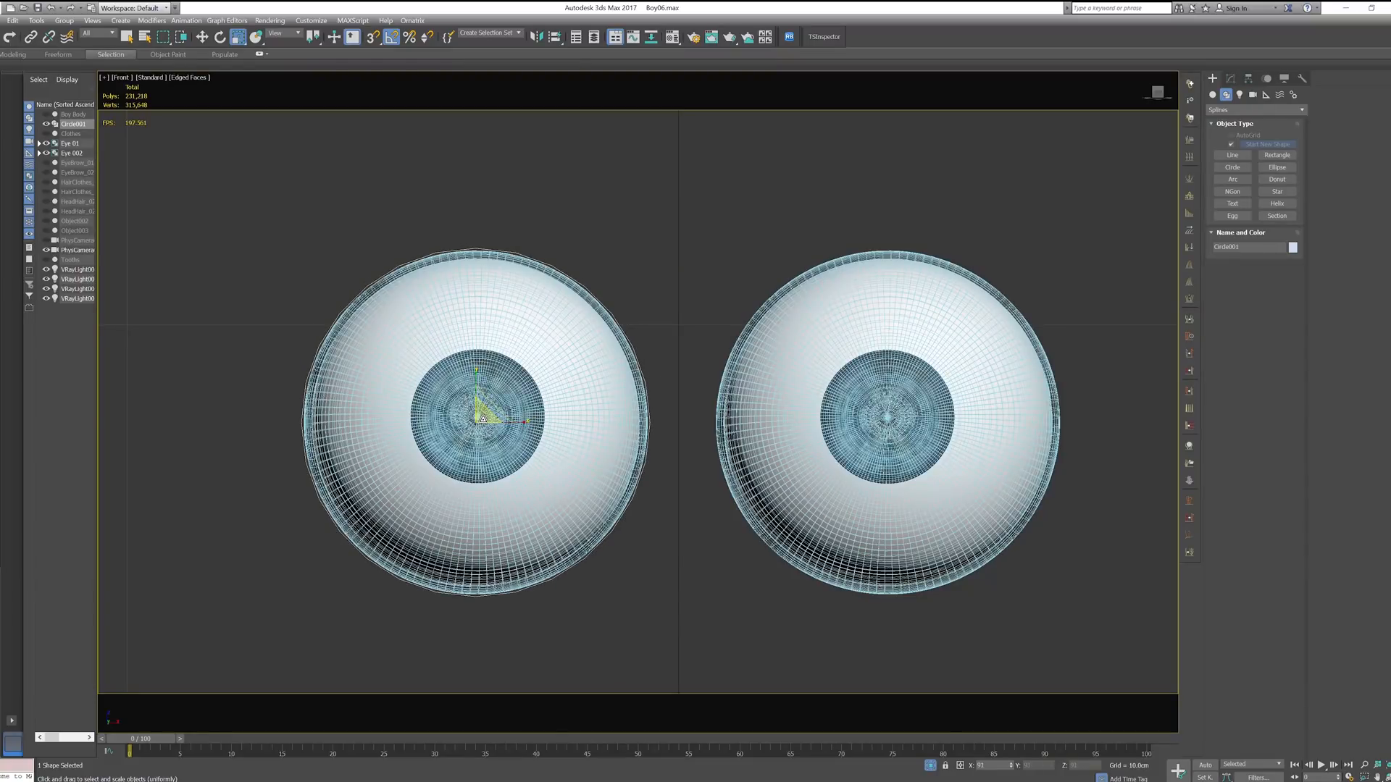
scroll(down, 3)
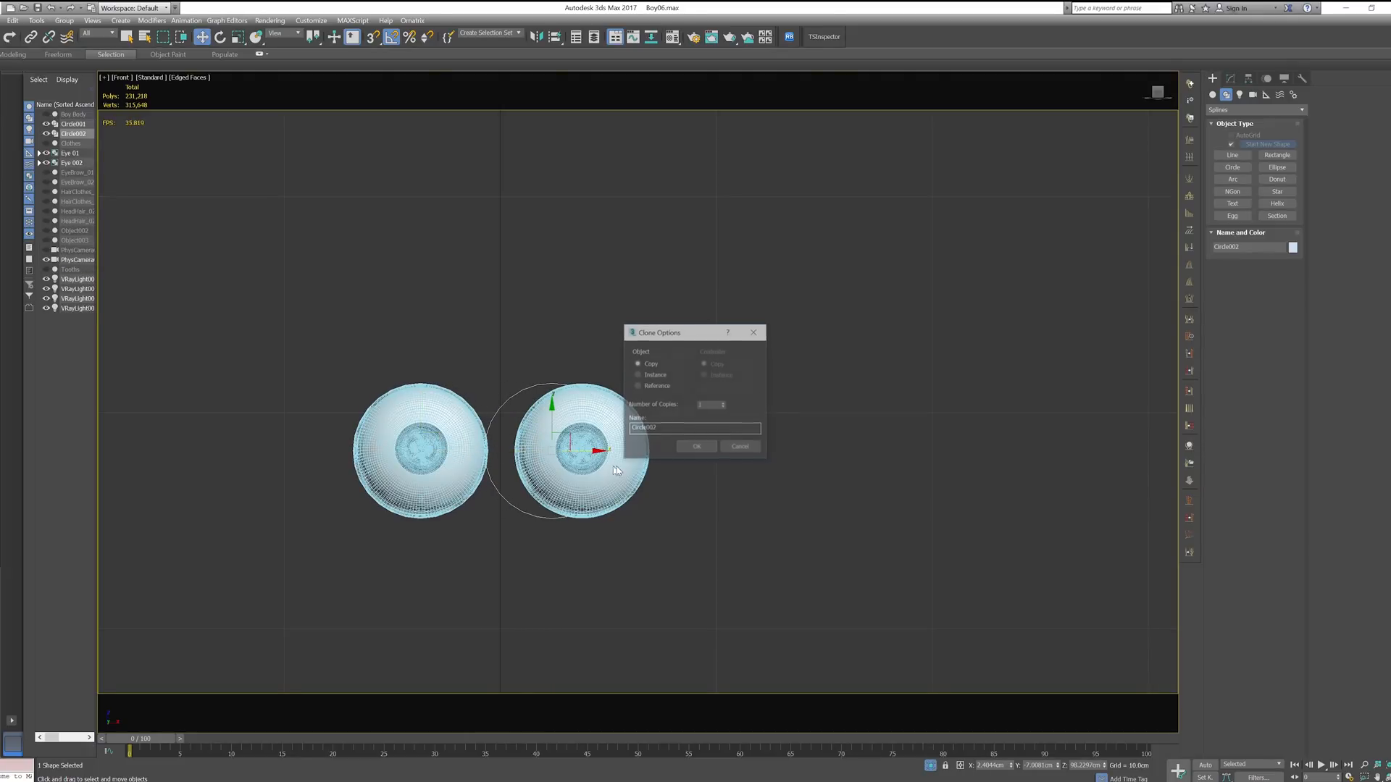
click(697, 447)
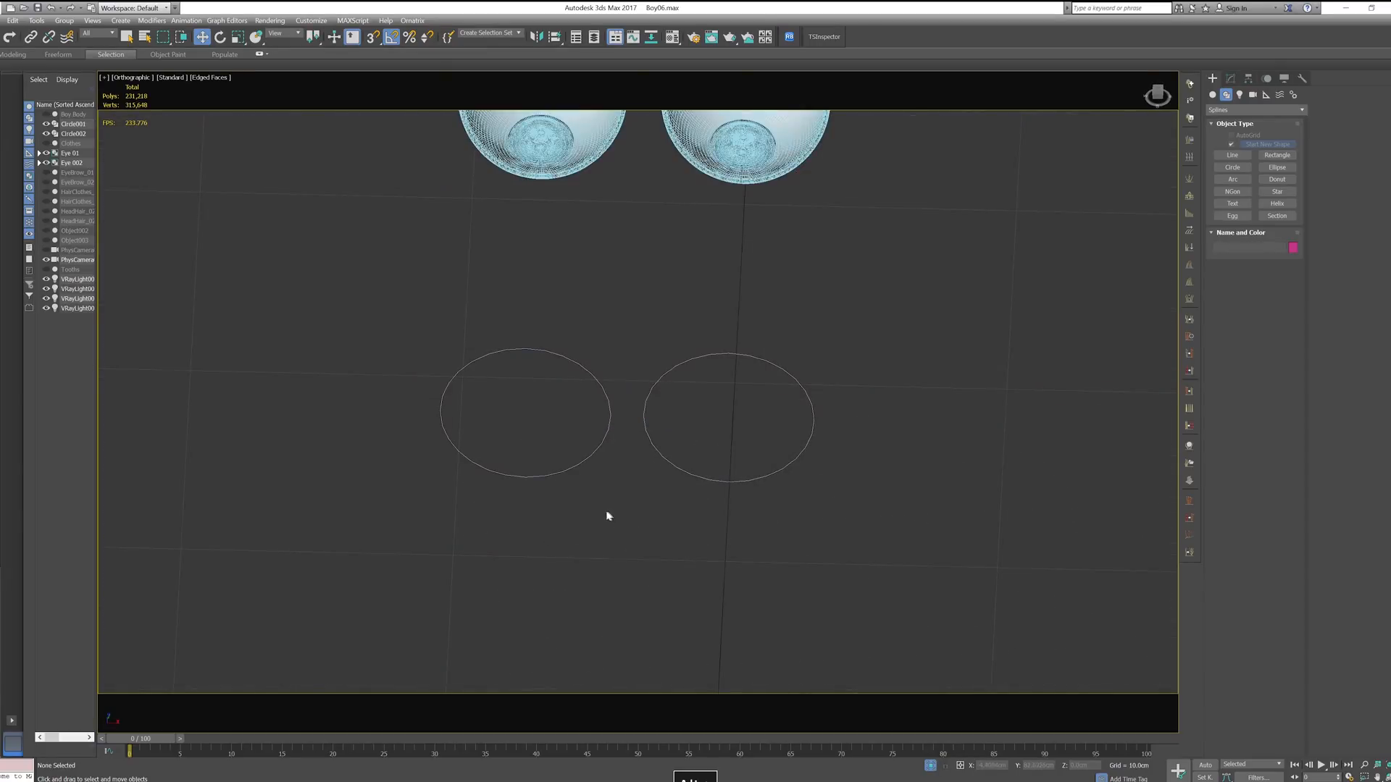
- Reduce the circles' Radius and select both circles together
click(524, 413)
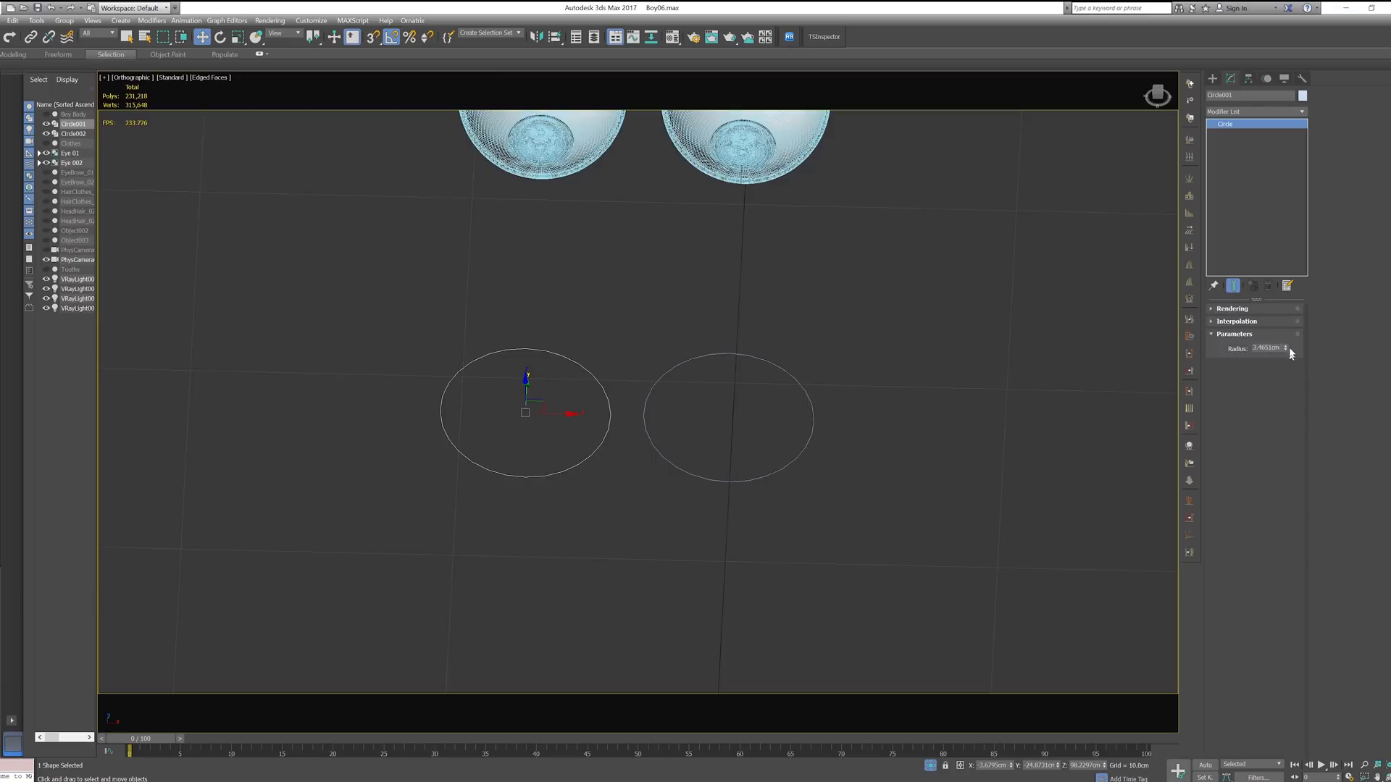
triple_click(1263, 348)
text(3)
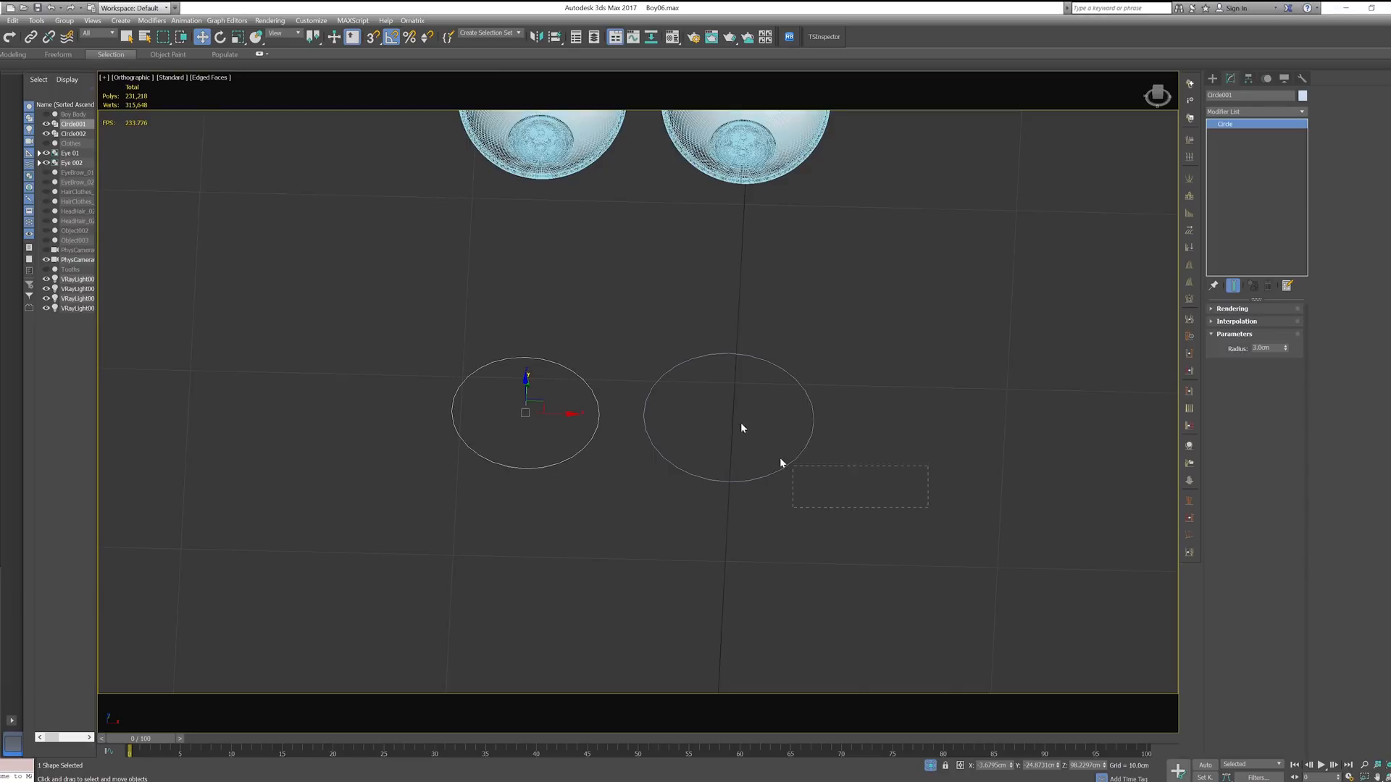
click(727, 418)
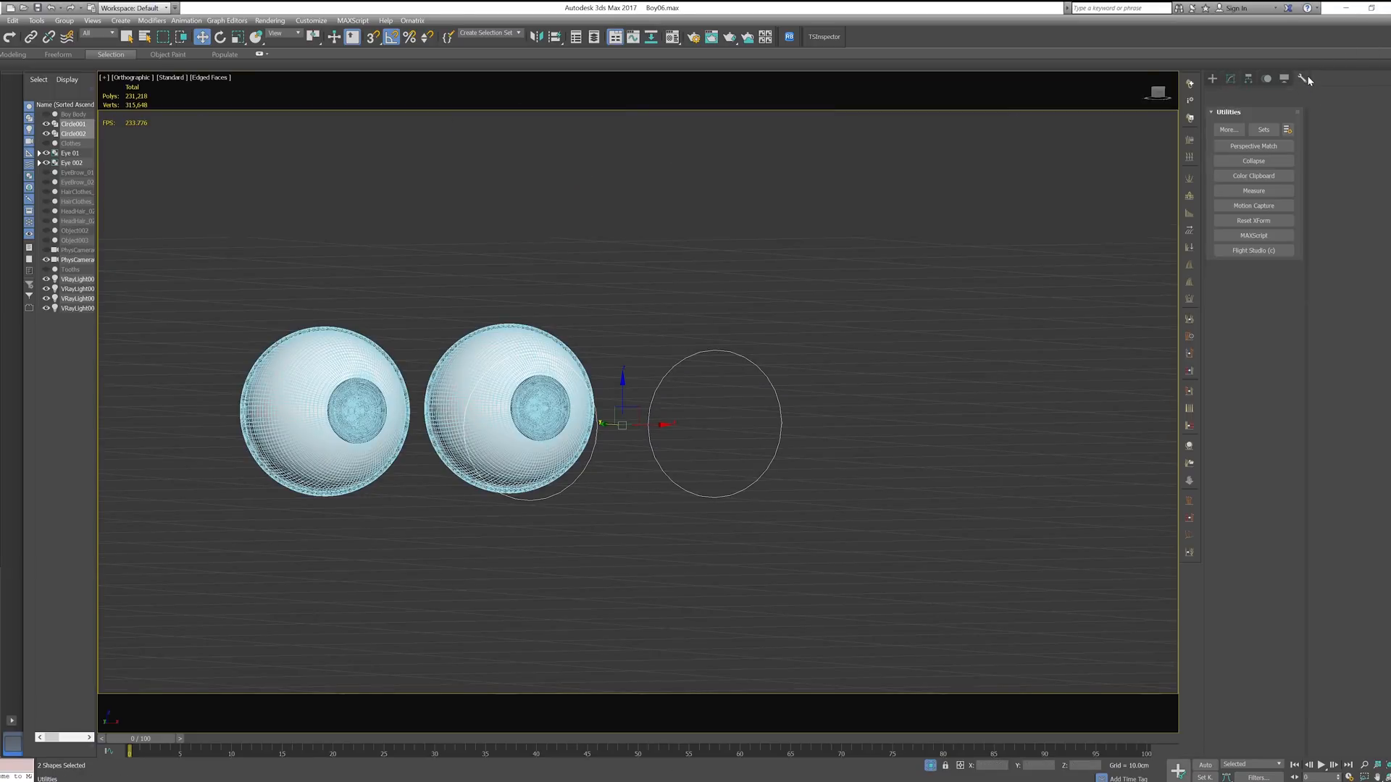
- Reset XForm on both circles and convert them to Editable Splines
click(1252, 220)
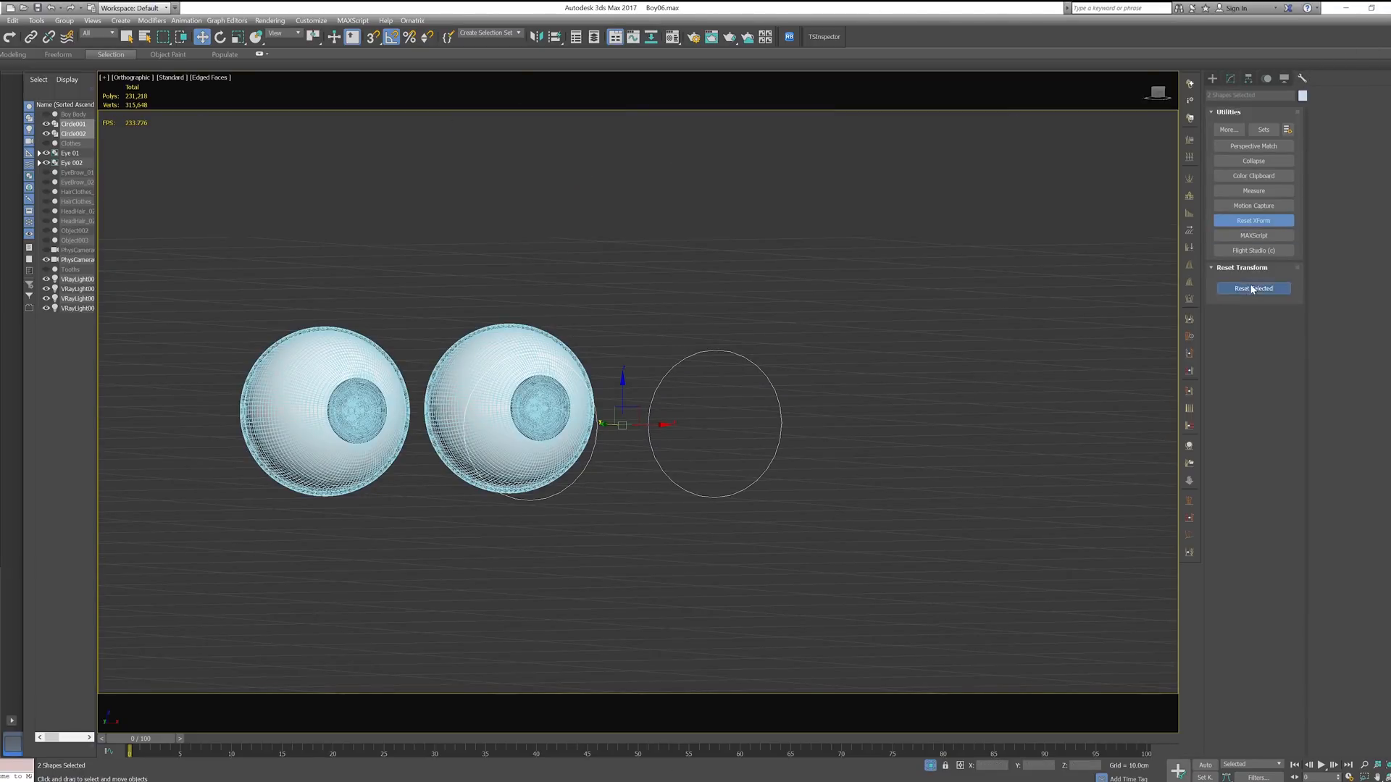
right_click(728, 417)
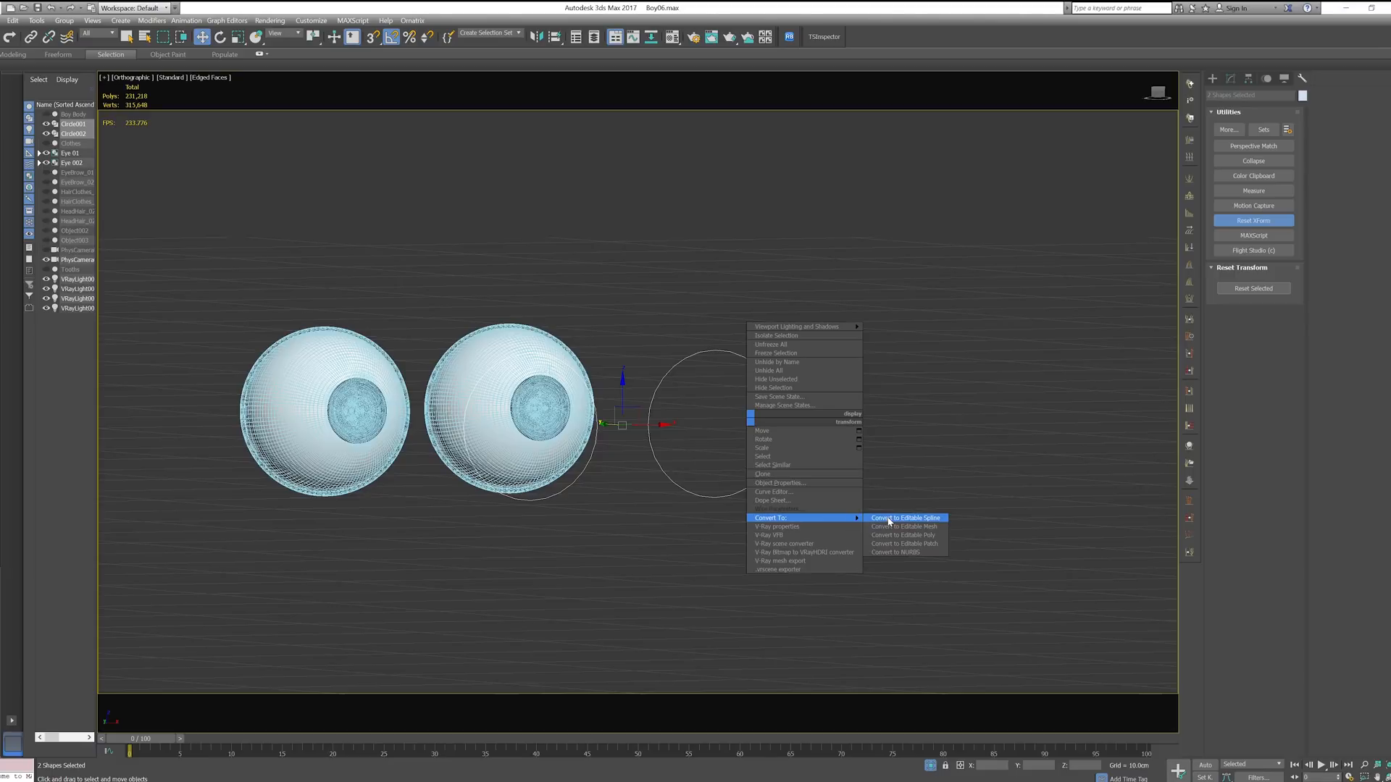
click(903, 518)
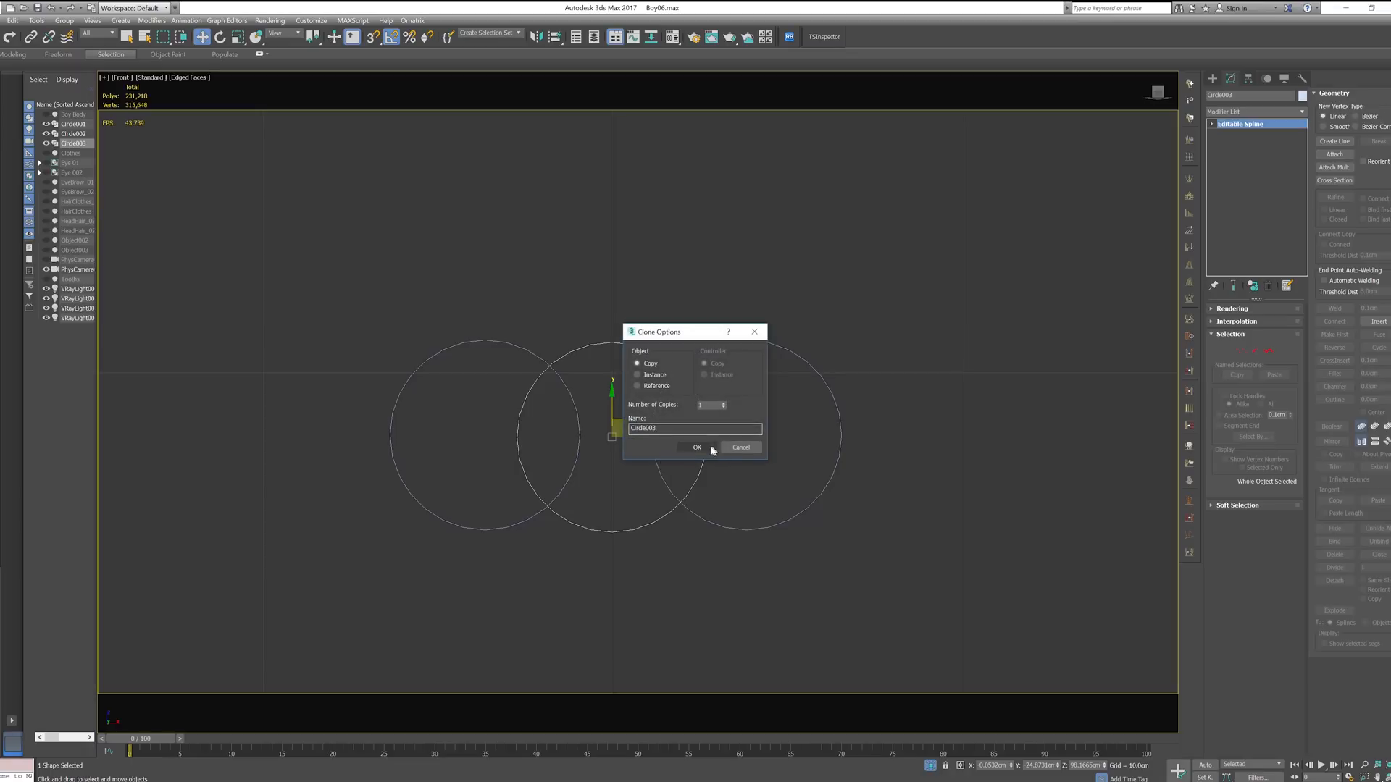
- Clone a third circle and non-uniformly scale it into an oval around both circles
click(697, 447)
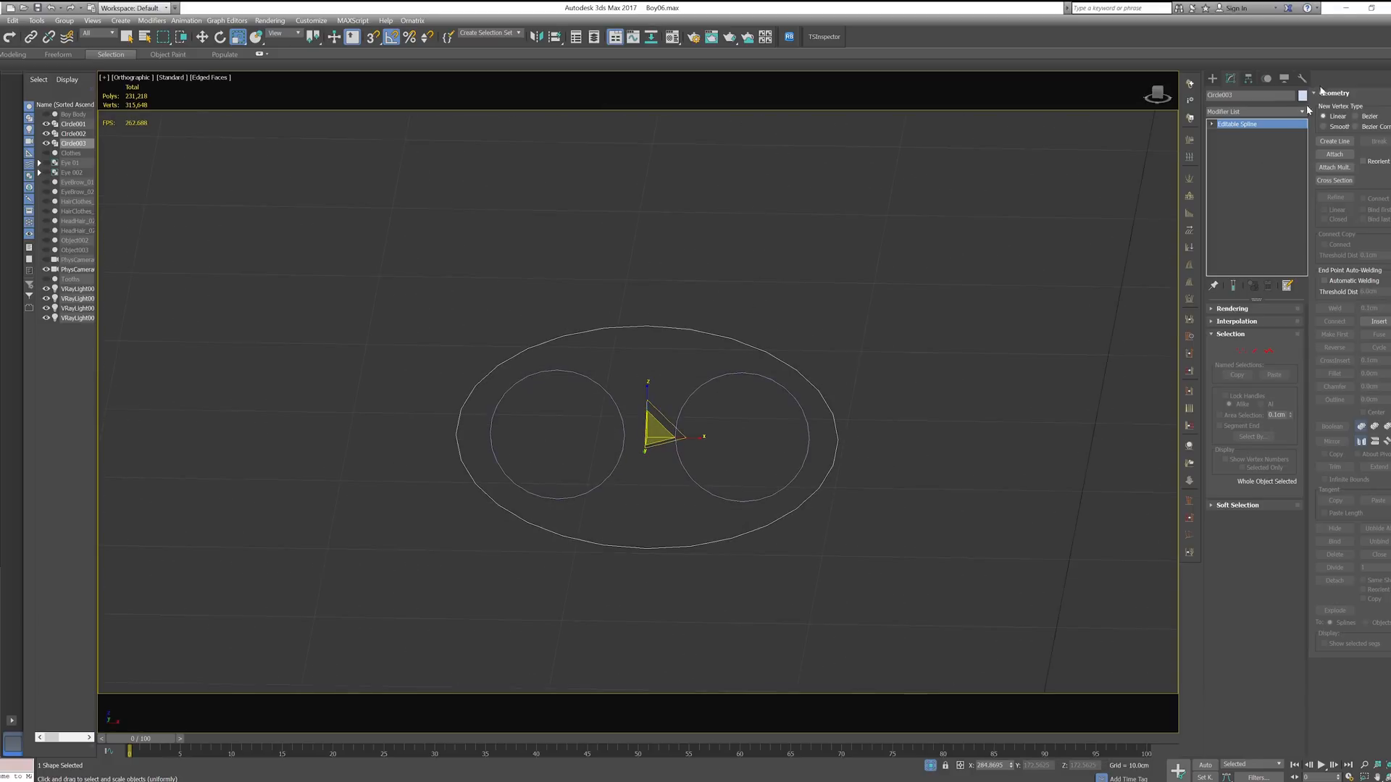
click(1303, 78)
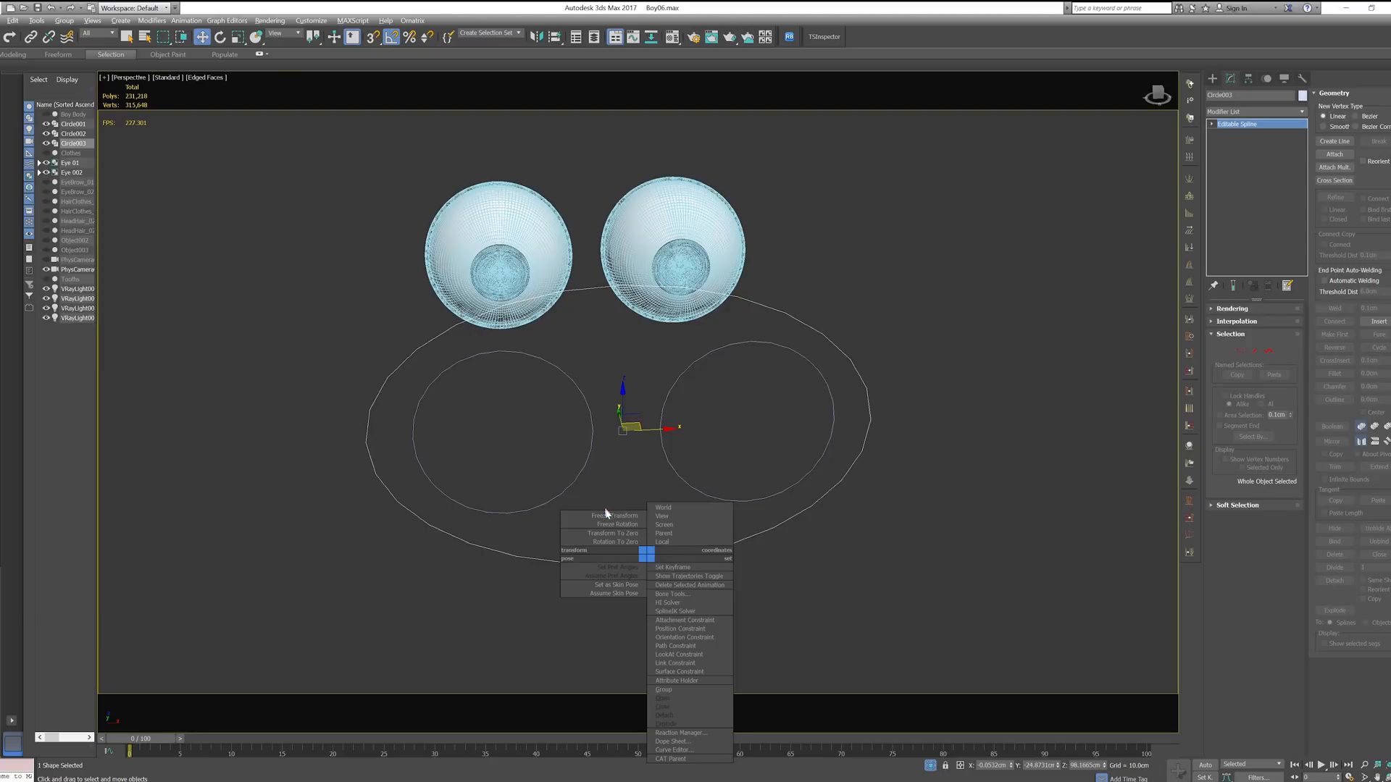
- Freeze the oval's transform and return it to its zero position with Transform To Zero
click(613, 516)
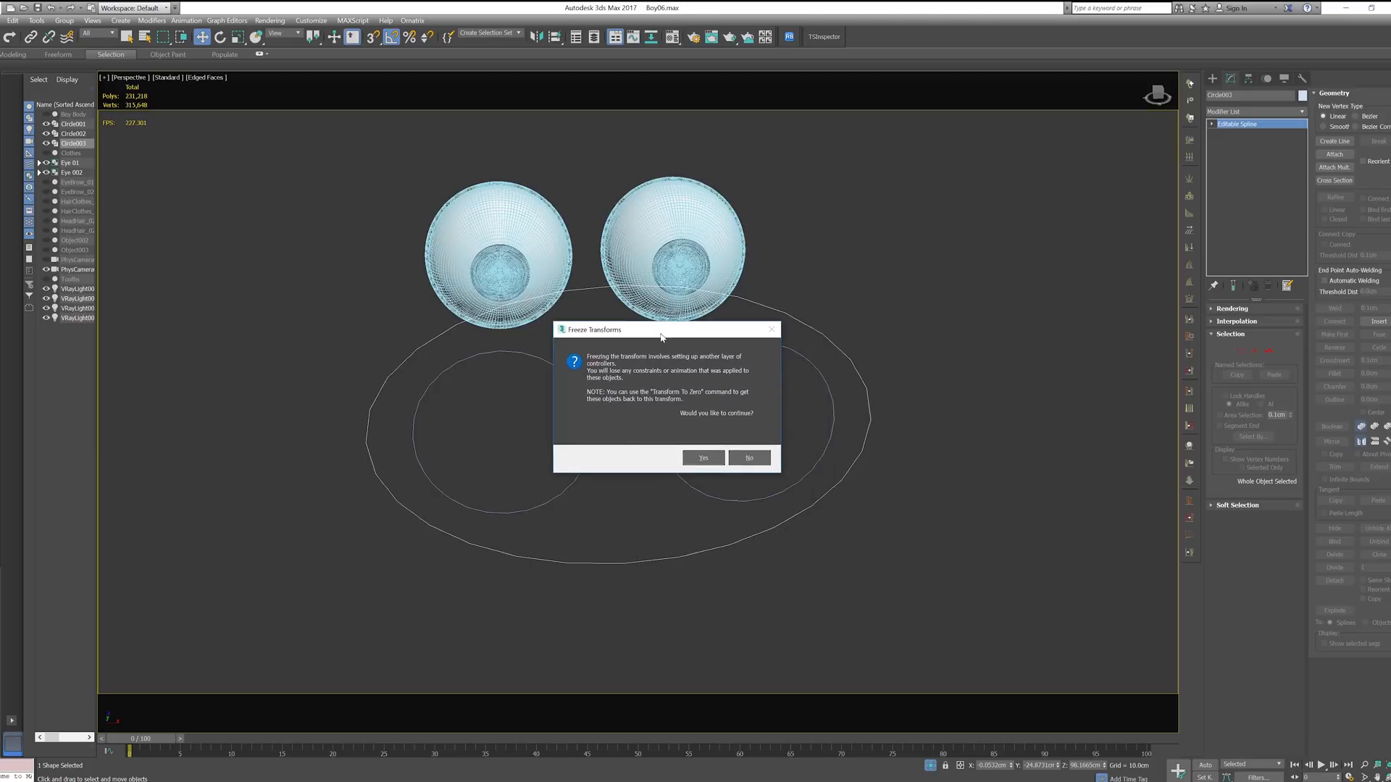
mouse_move(680, 426)
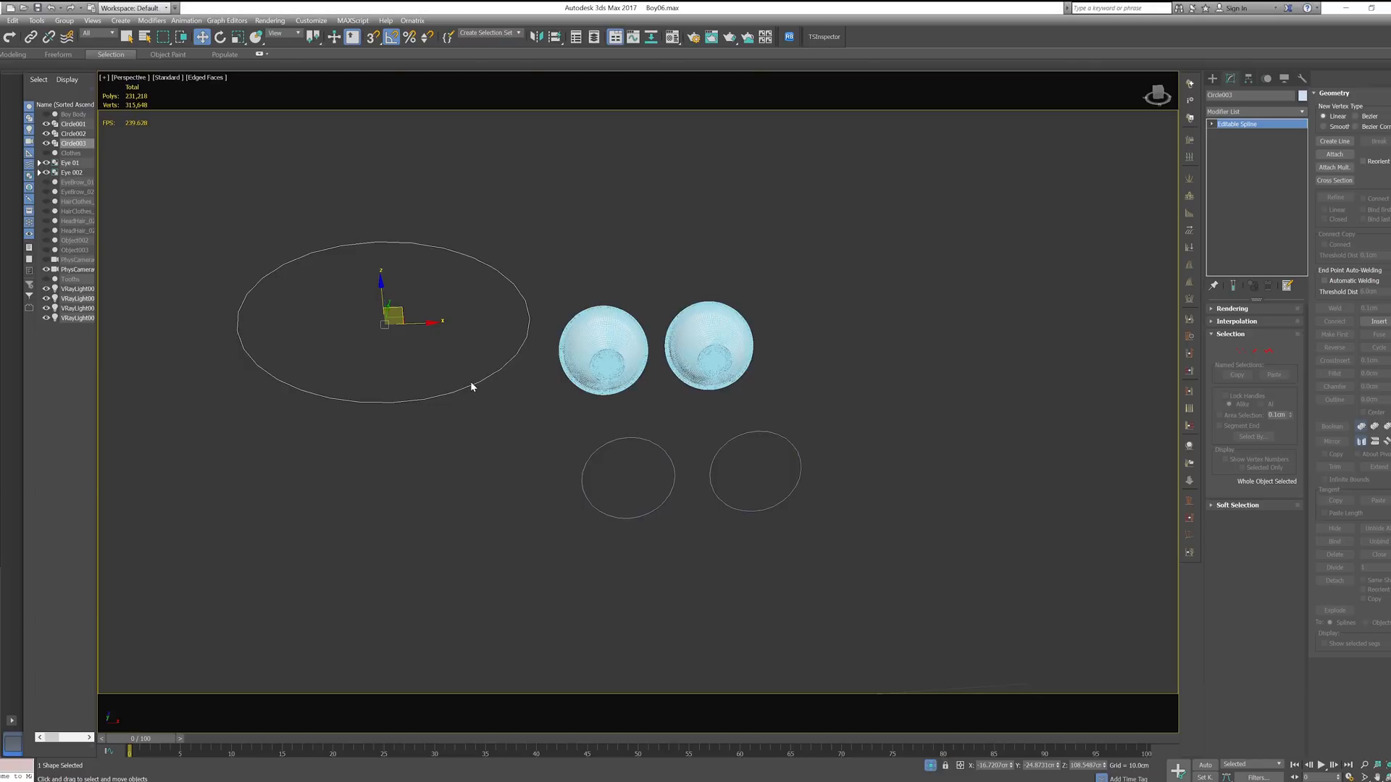
right_click(469, 387)
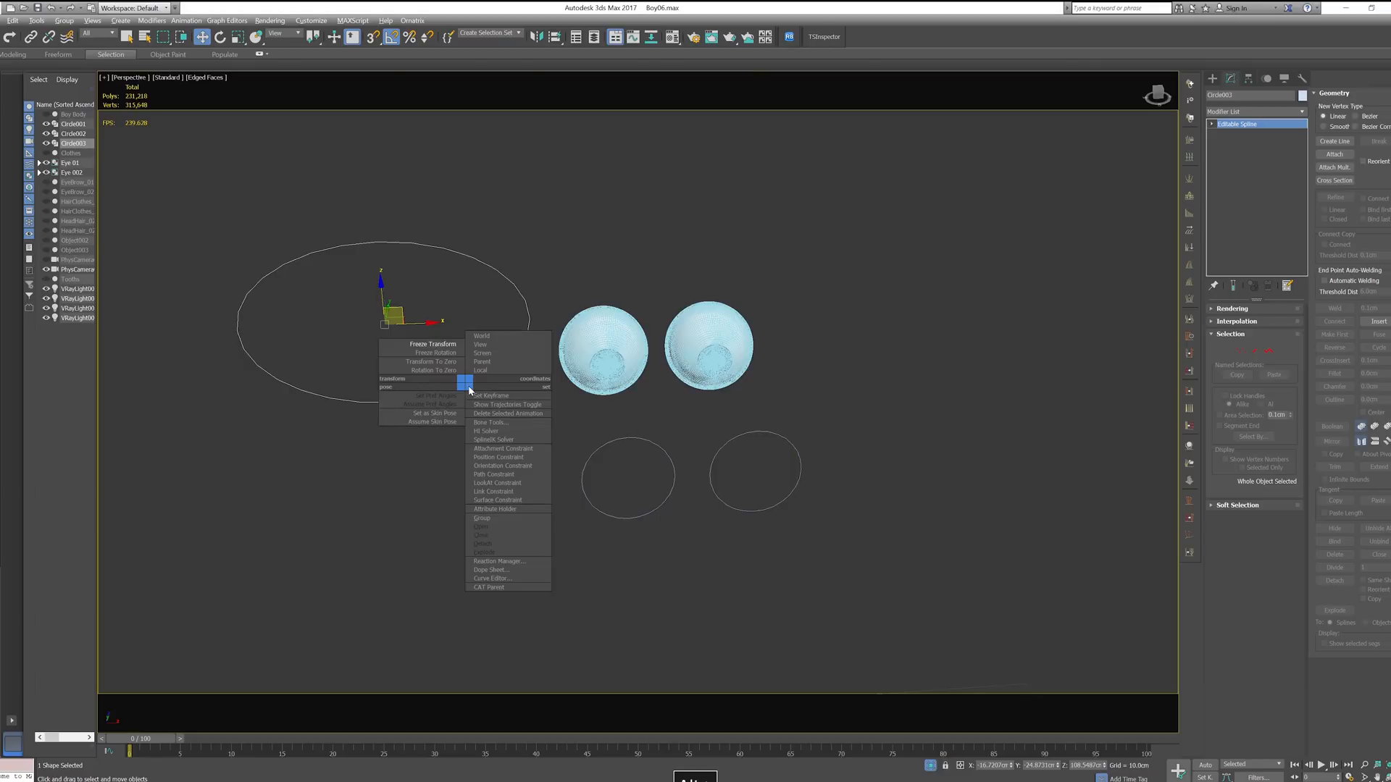
mouse_move(432, 363)
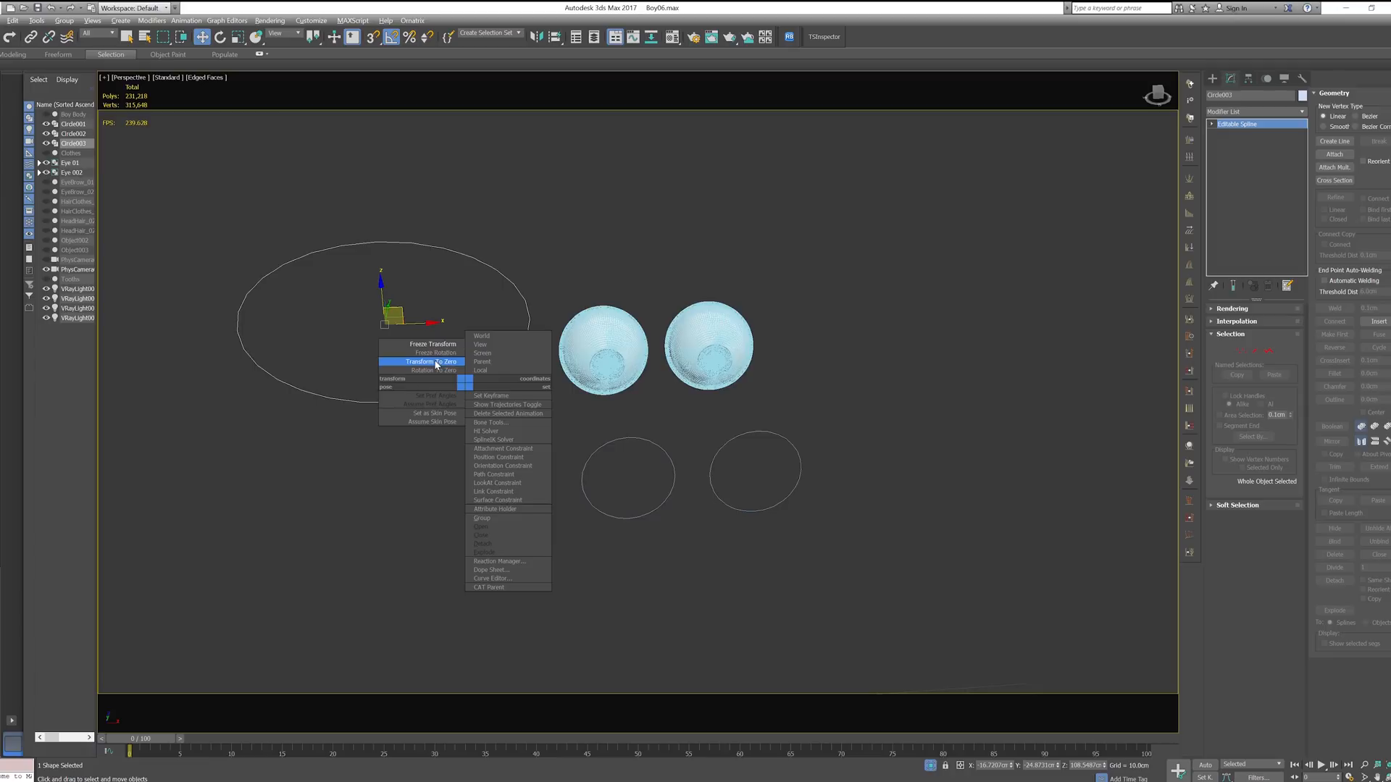
click(433, 362)
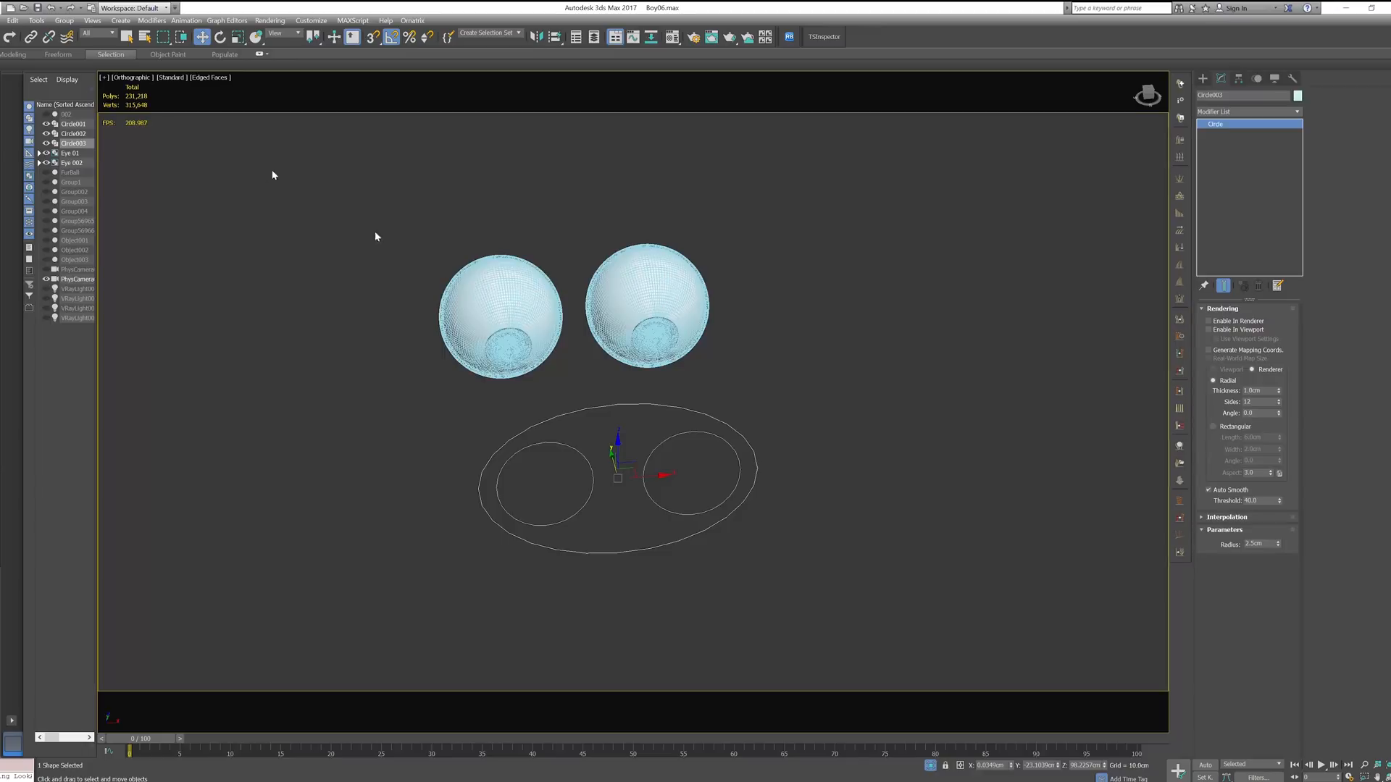
- Link the left circle as a child of the oval using Select and Link
click(14, 37)
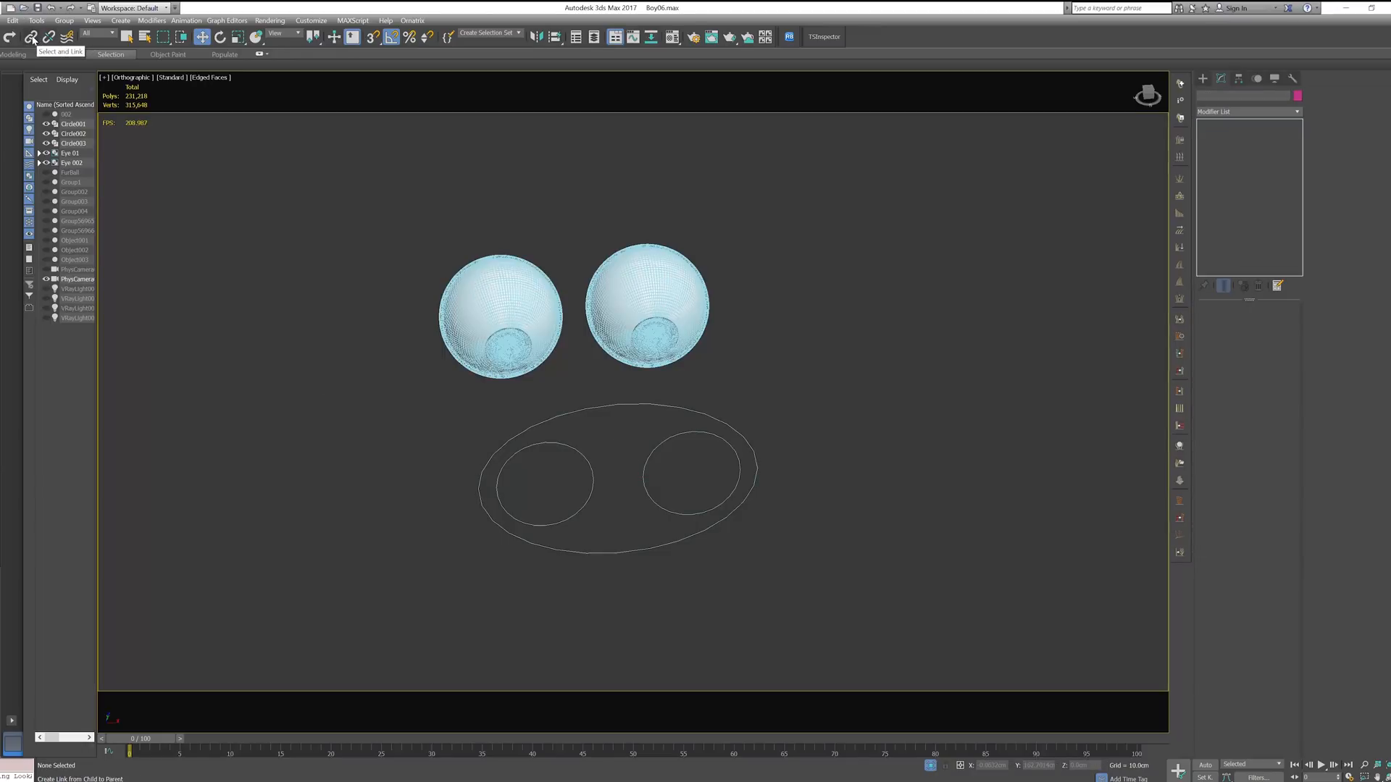
click(11, 36)
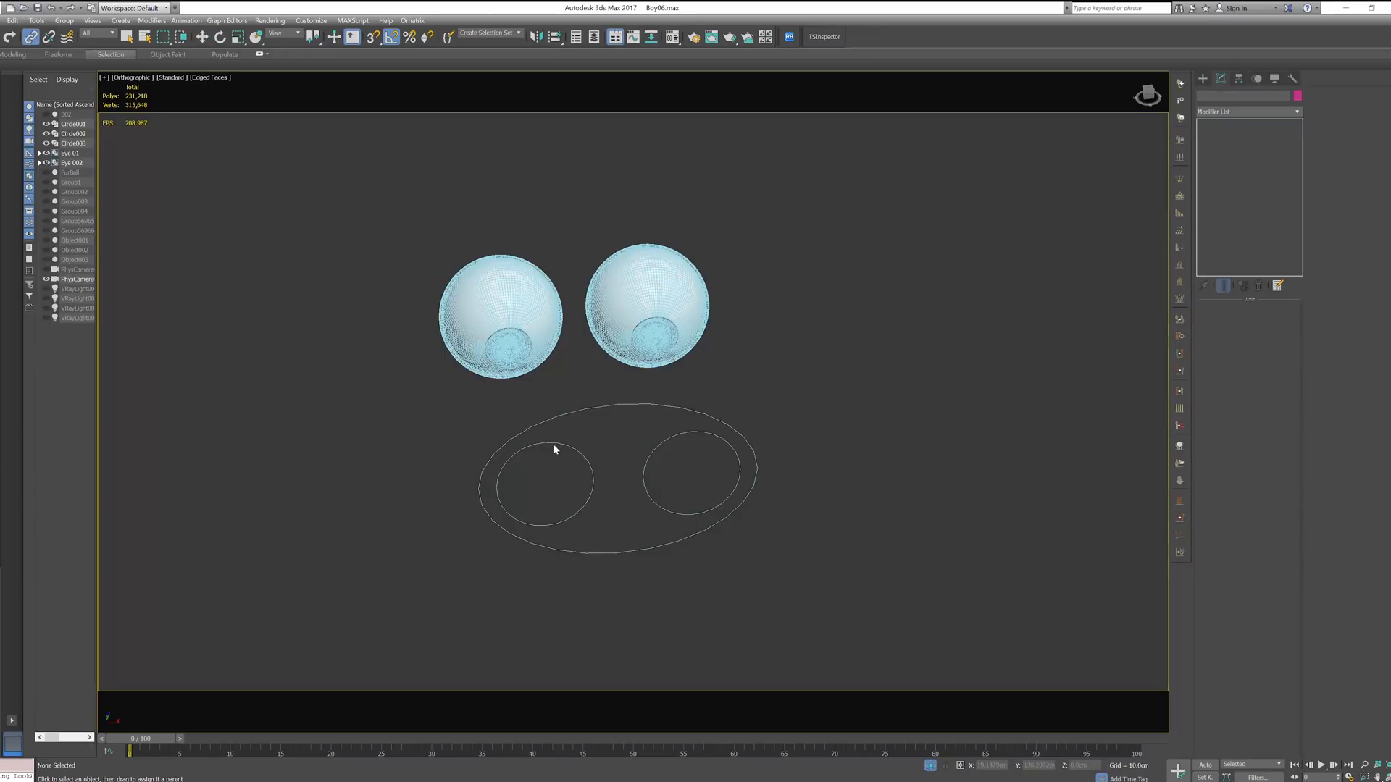
click(539, 480)
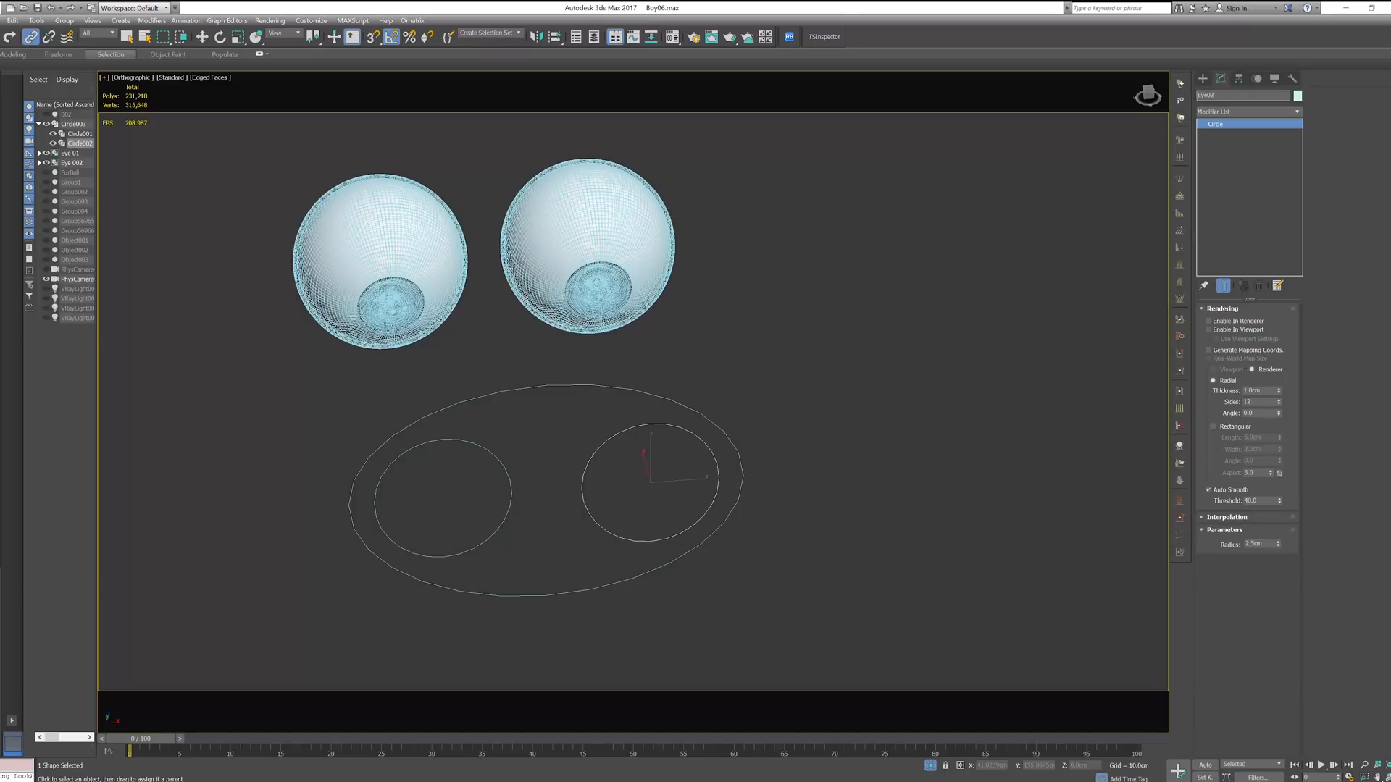
mouse_move(508, 443)
text(Big Controller)
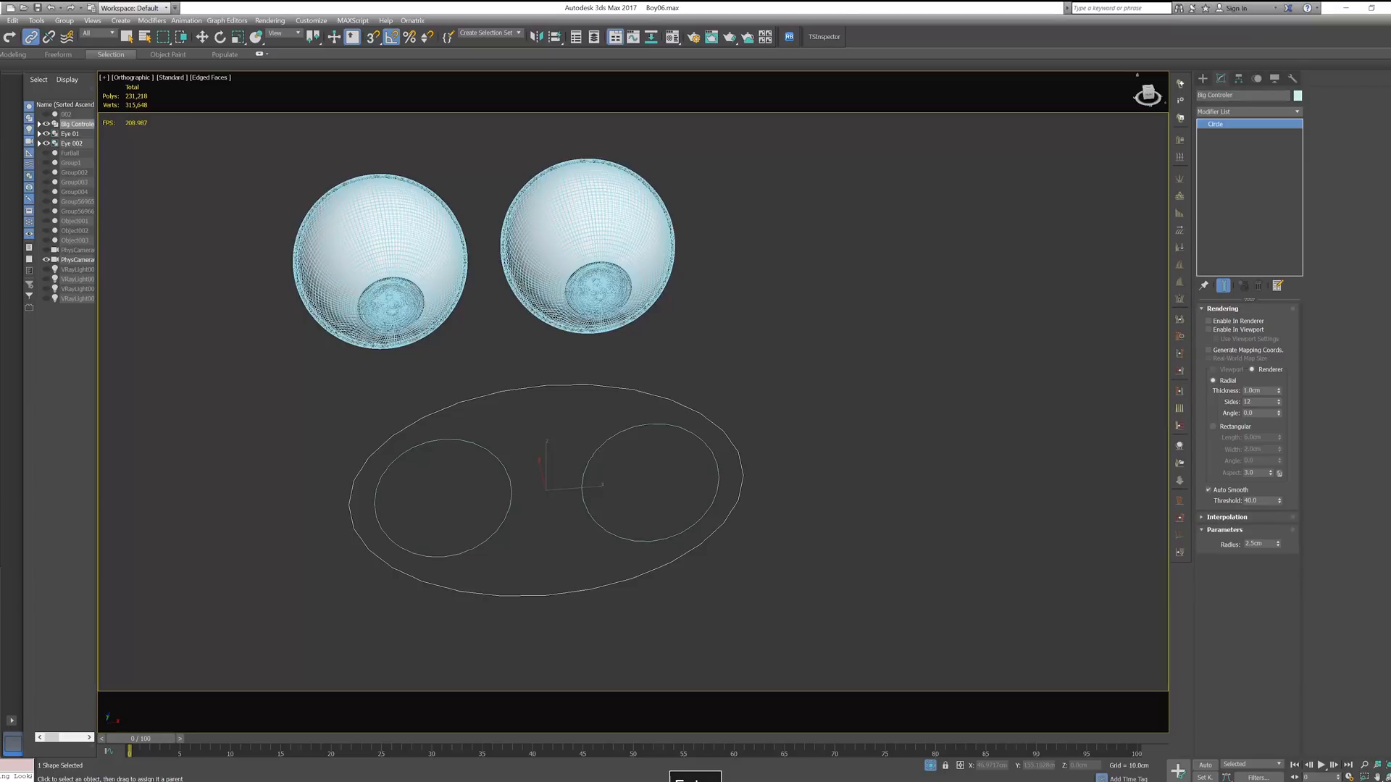
mouse_move(721, 408)
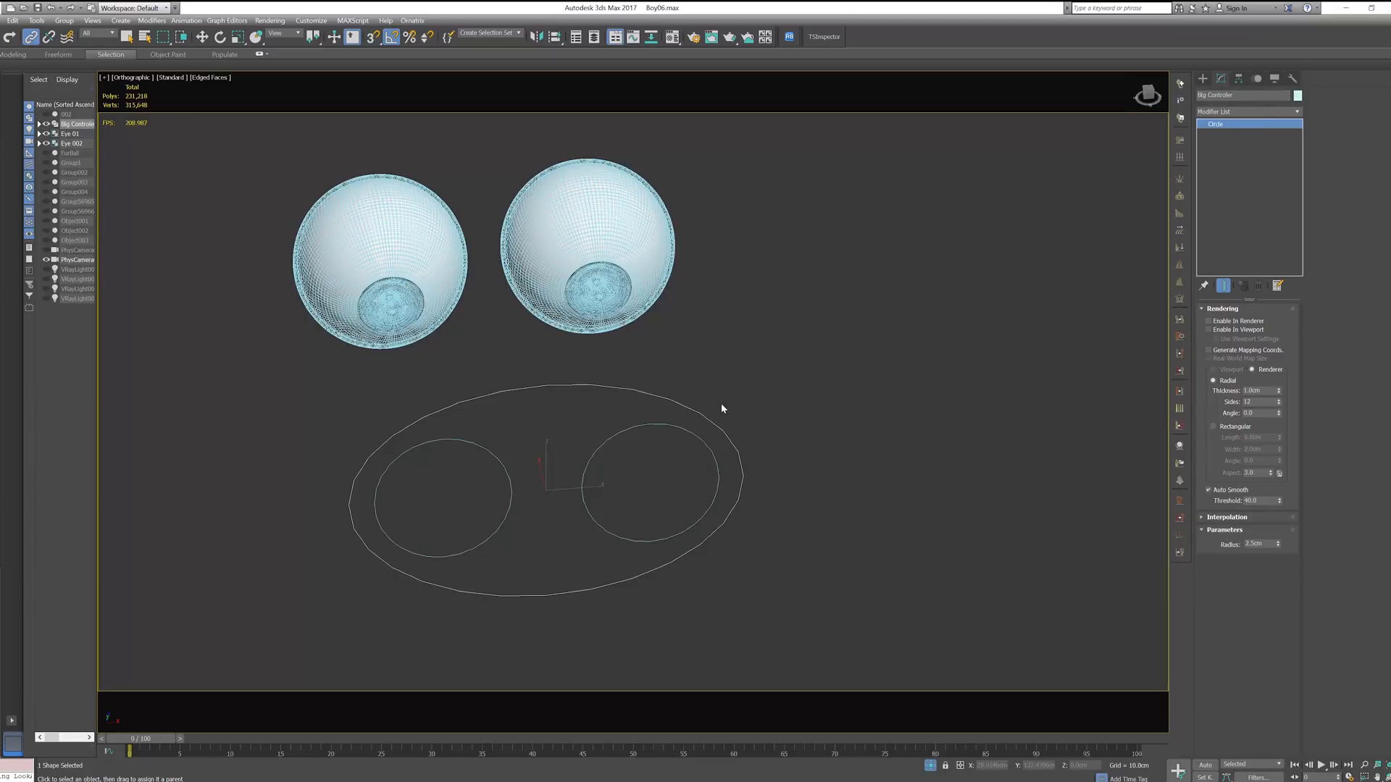
mouse_move(584, 524)
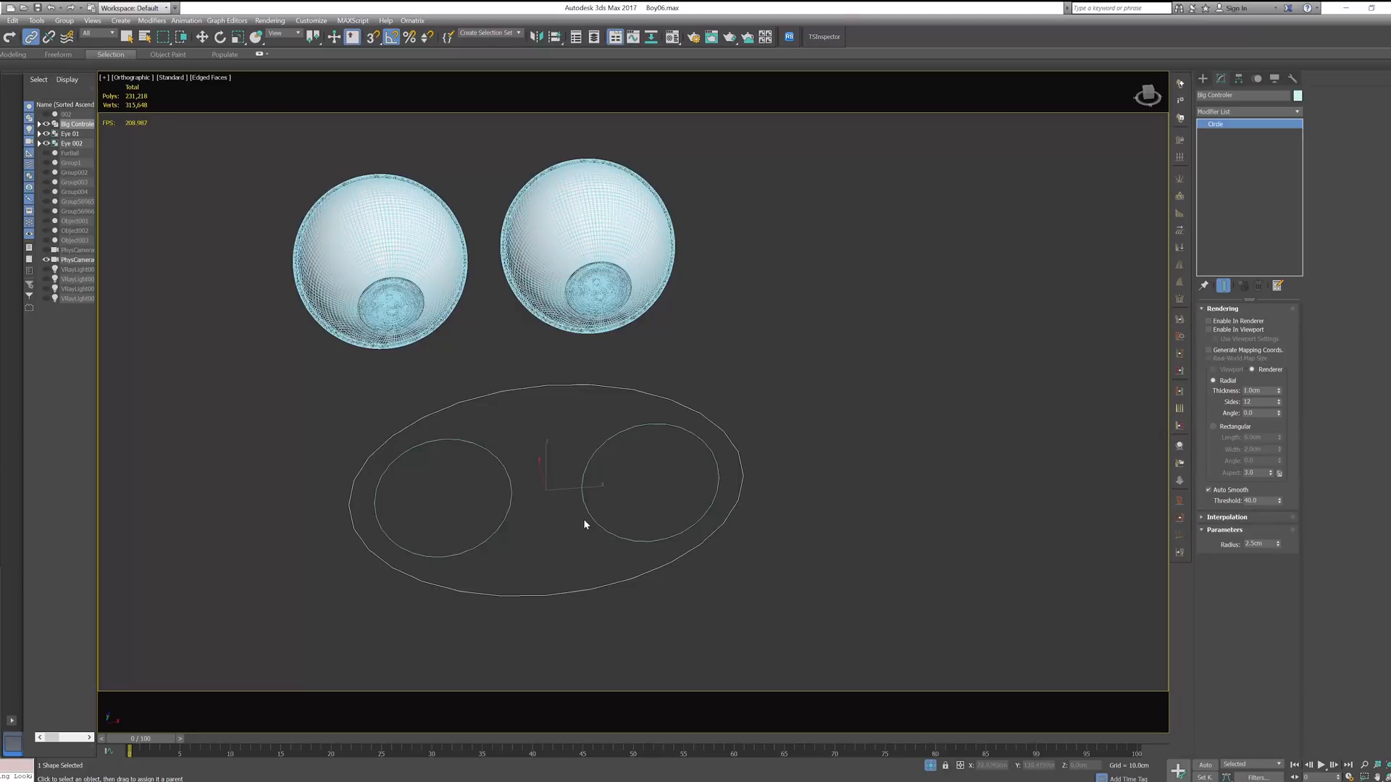
mouse_move(562, 586)
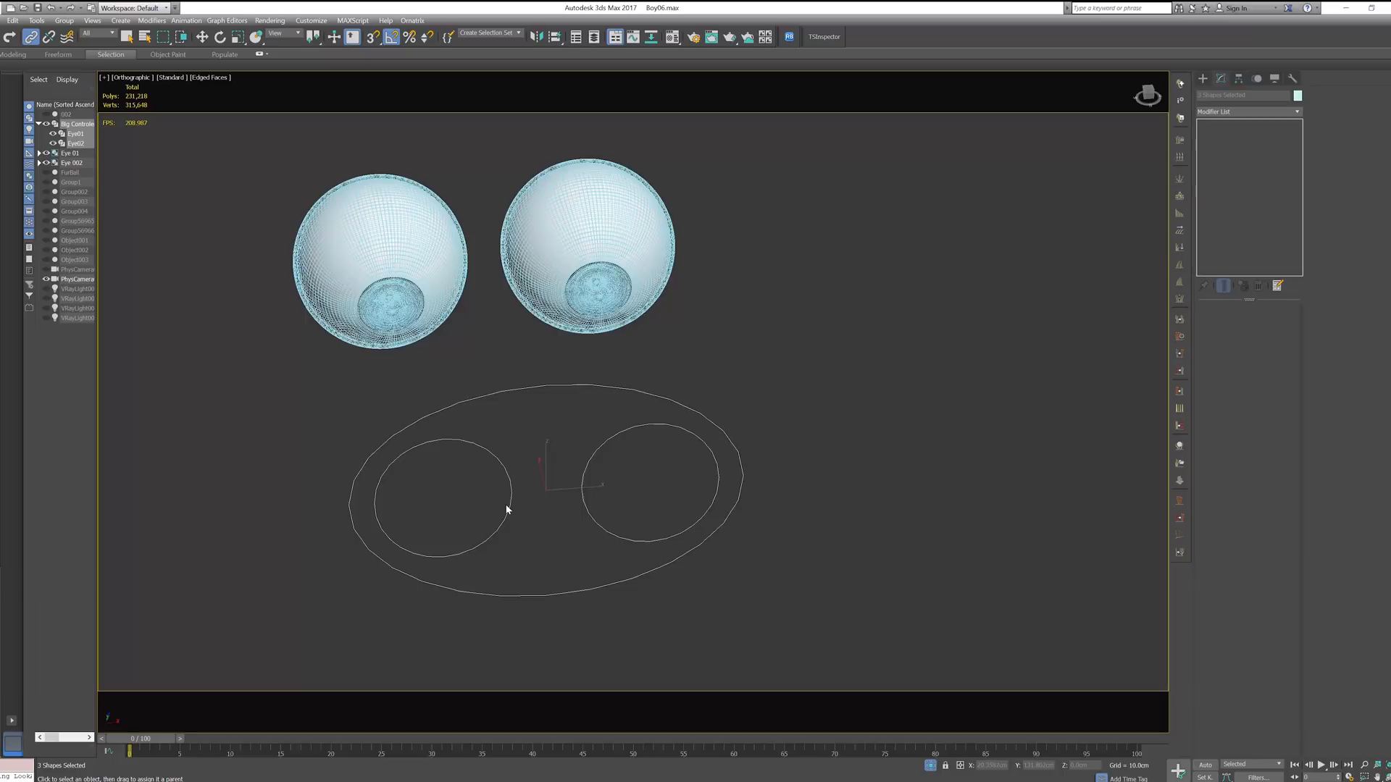
mouse_move(515, 508)
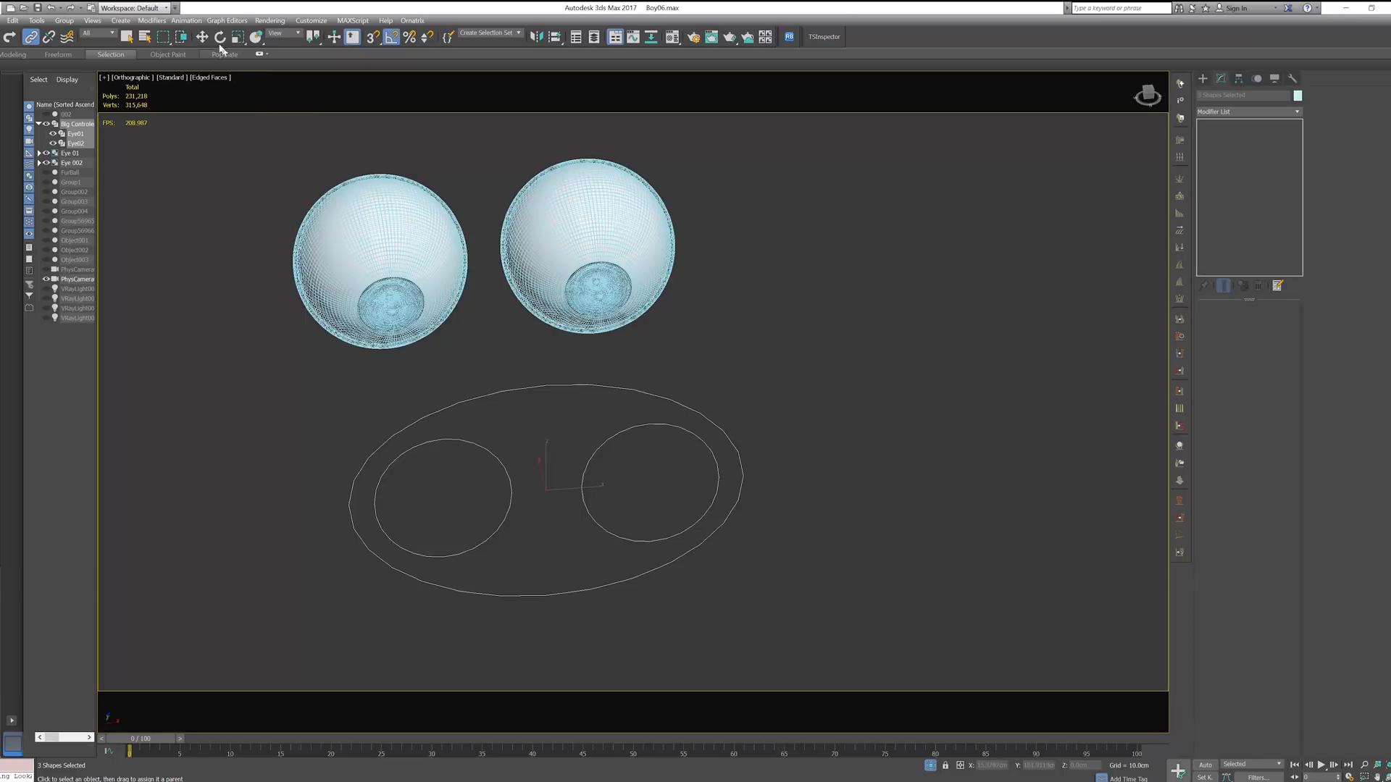
- Move Eye02, snap it back with Transform To Zero, and check the Big Controller's transform options
click(180, 36)
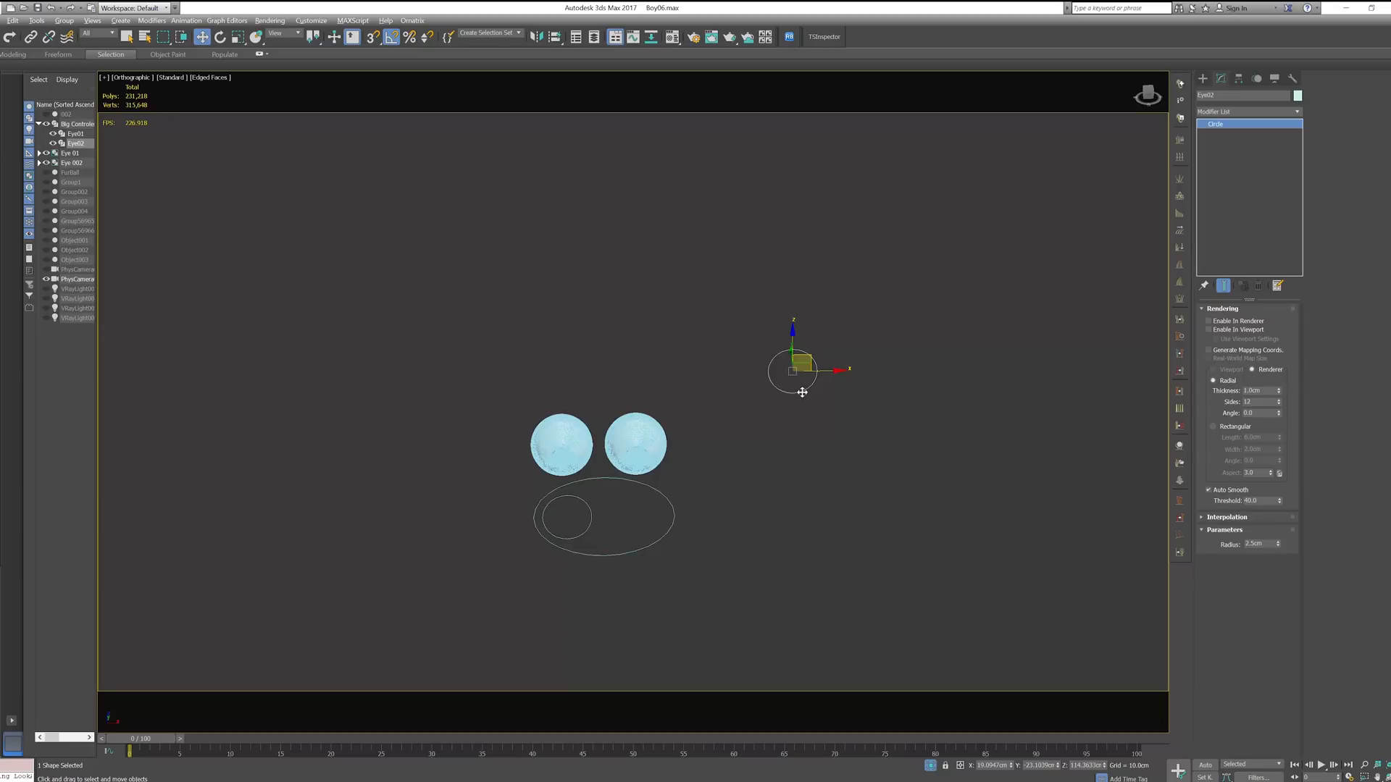
right_click(801, 372)
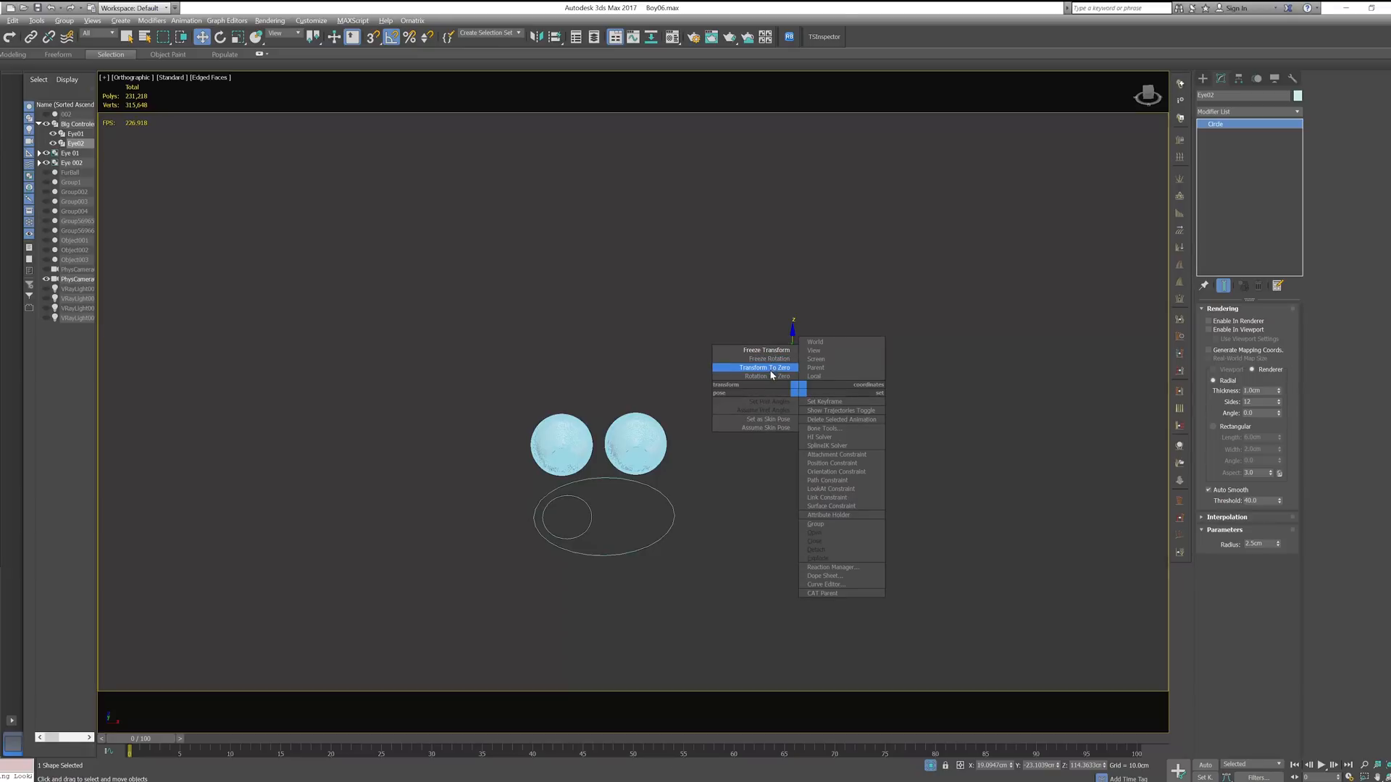
click(765, 367)
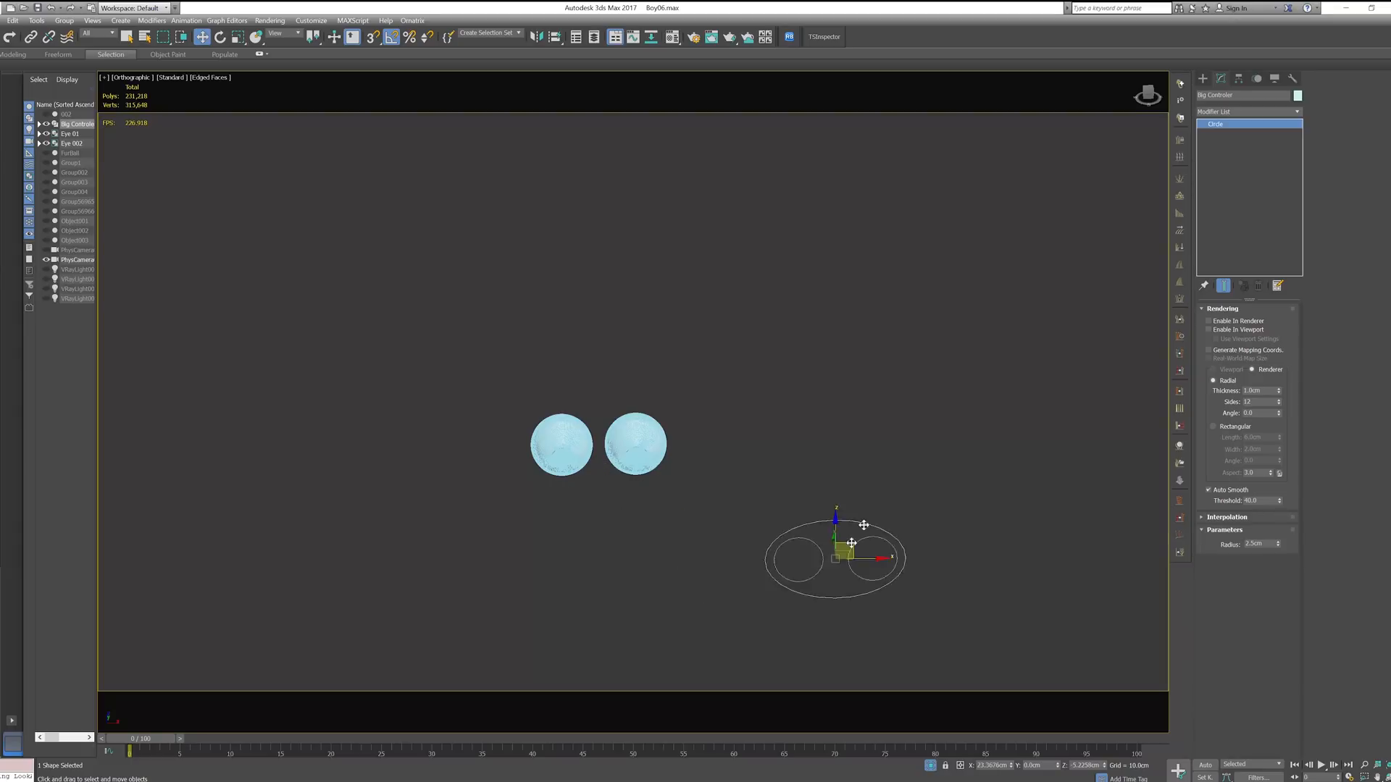
right_click(851, 543)
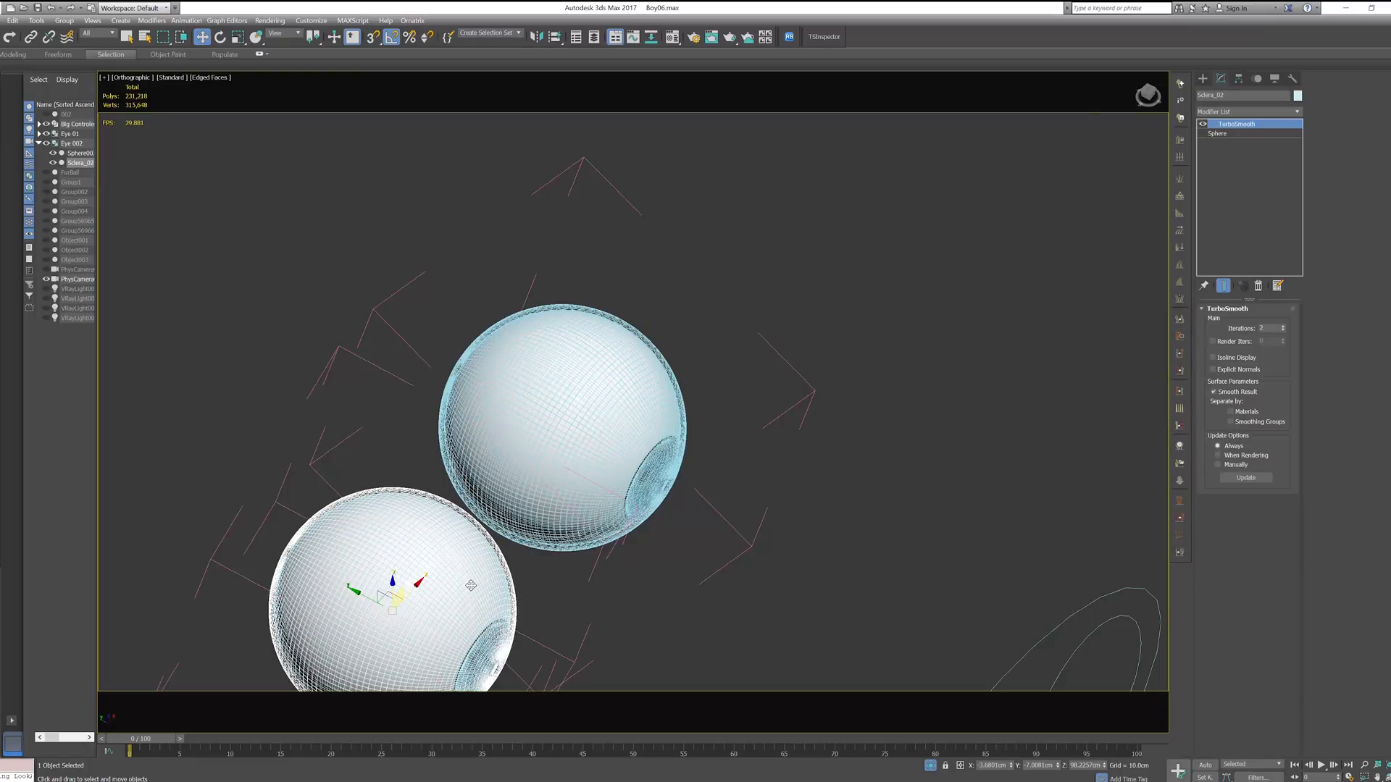
- Select the second eyeball's inner Sphere_02 within the Eye 002 group
click(79, 152)
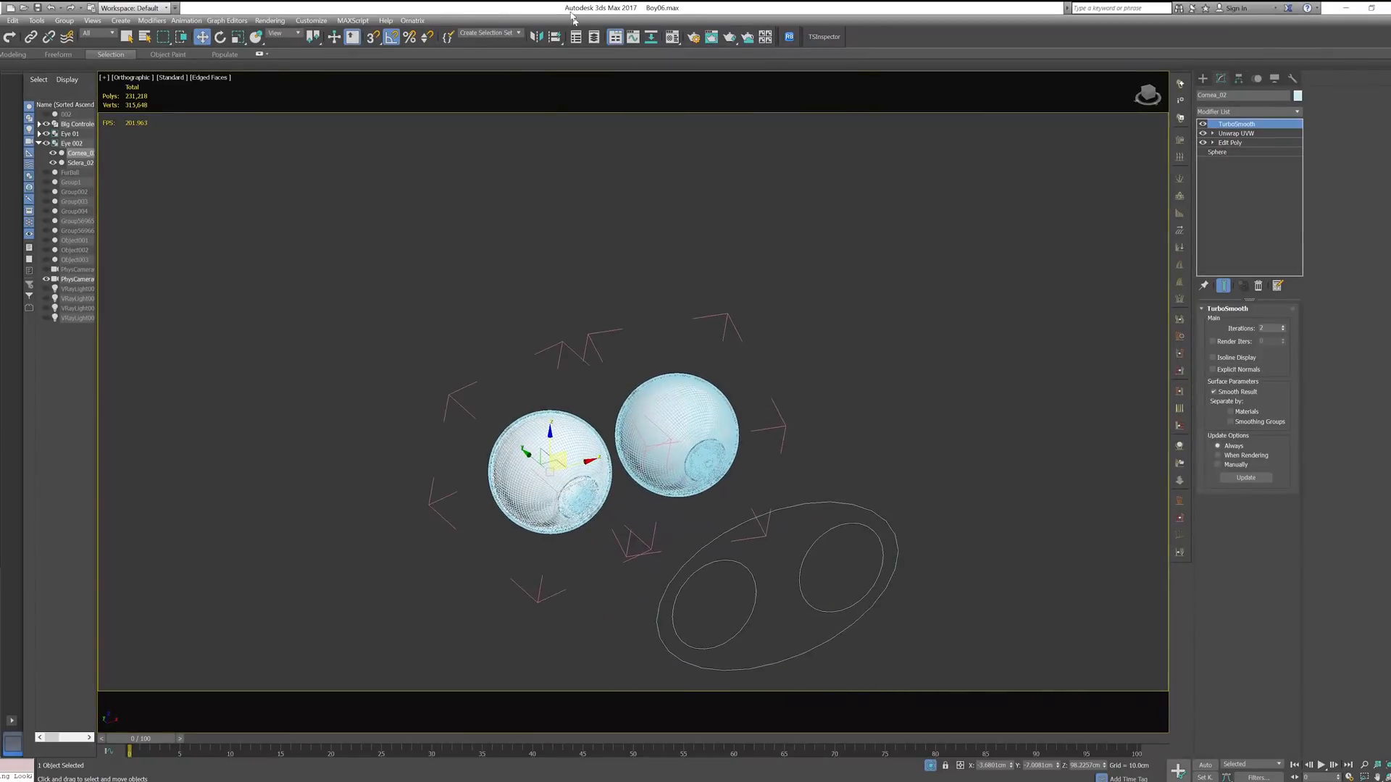
mouse_move(650, 37)
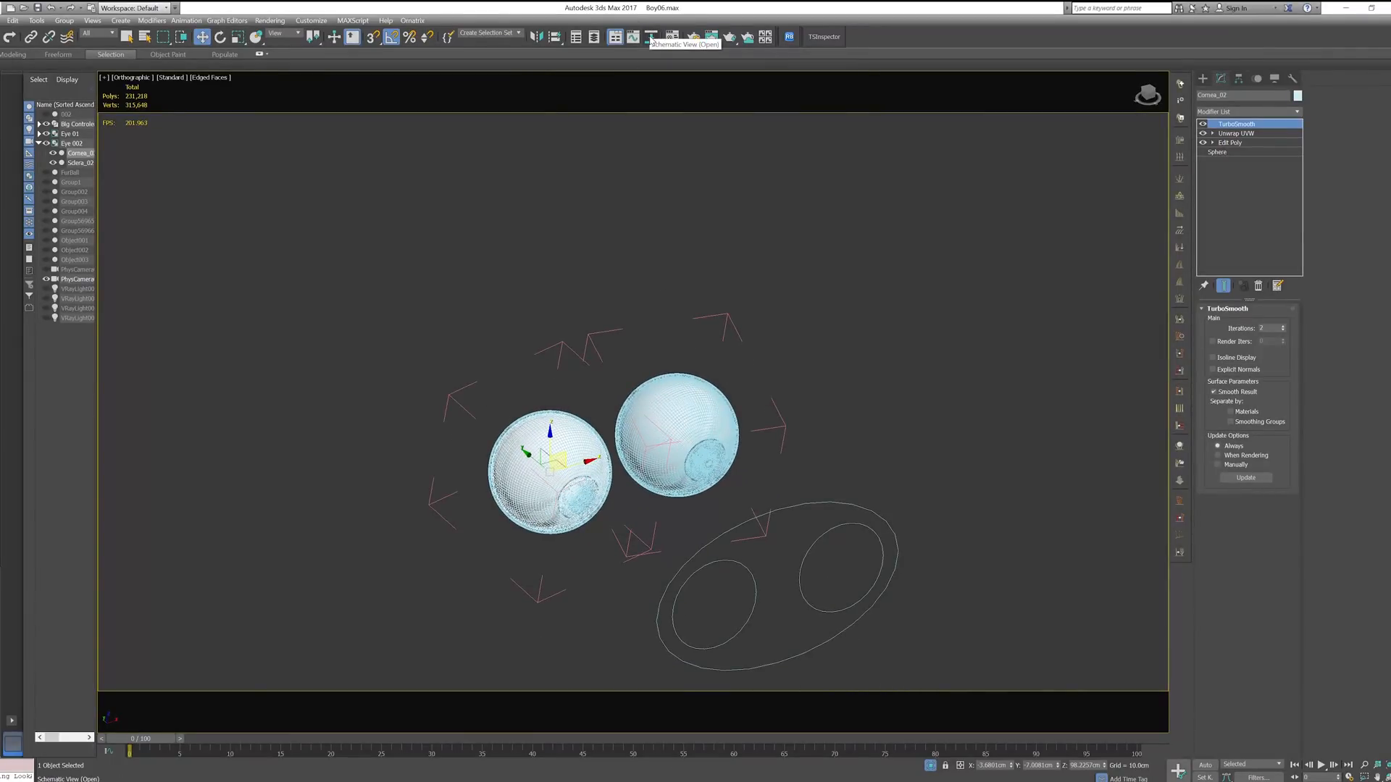
- In Schematic View, connect each cornea as a child of its sclera sphere
click(654, 36)
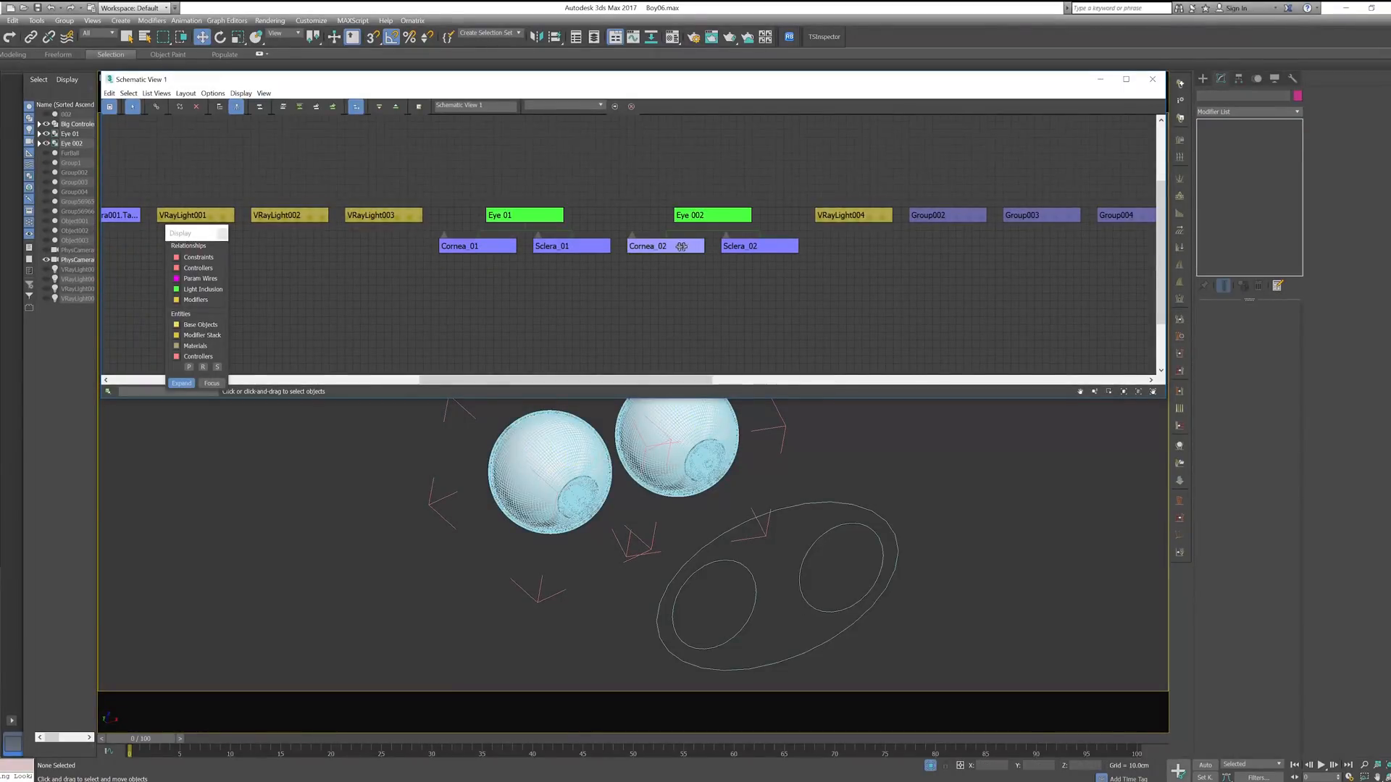
click(648, 247)
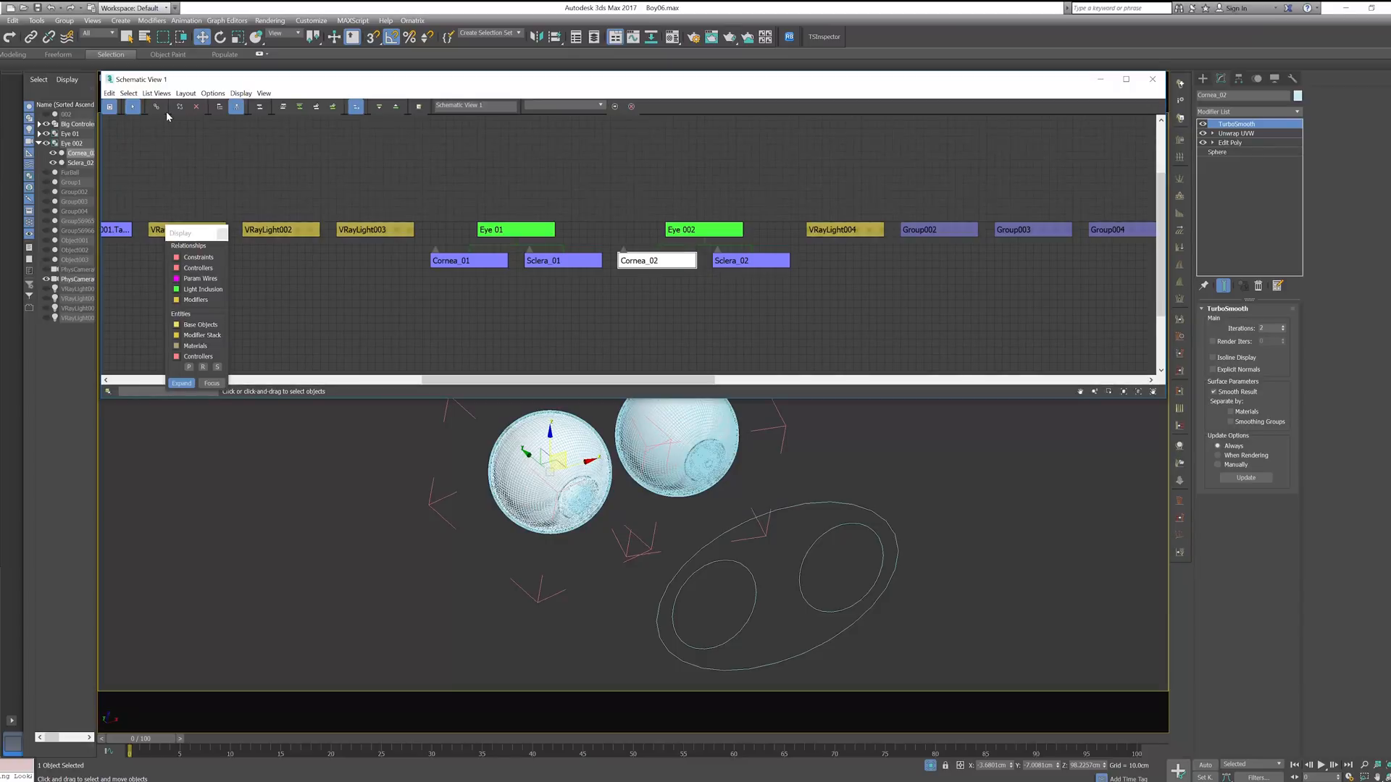
click(155, 106)
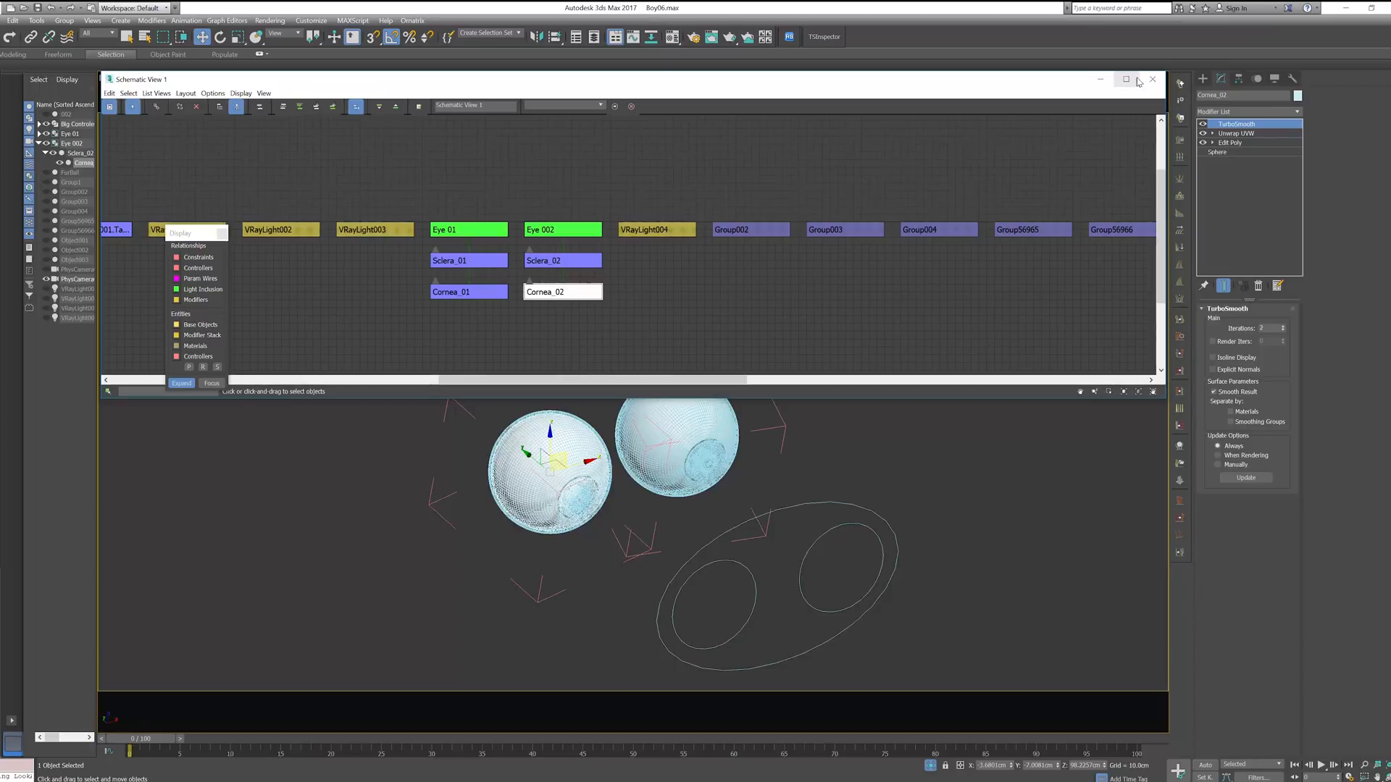
click(1152, 79)
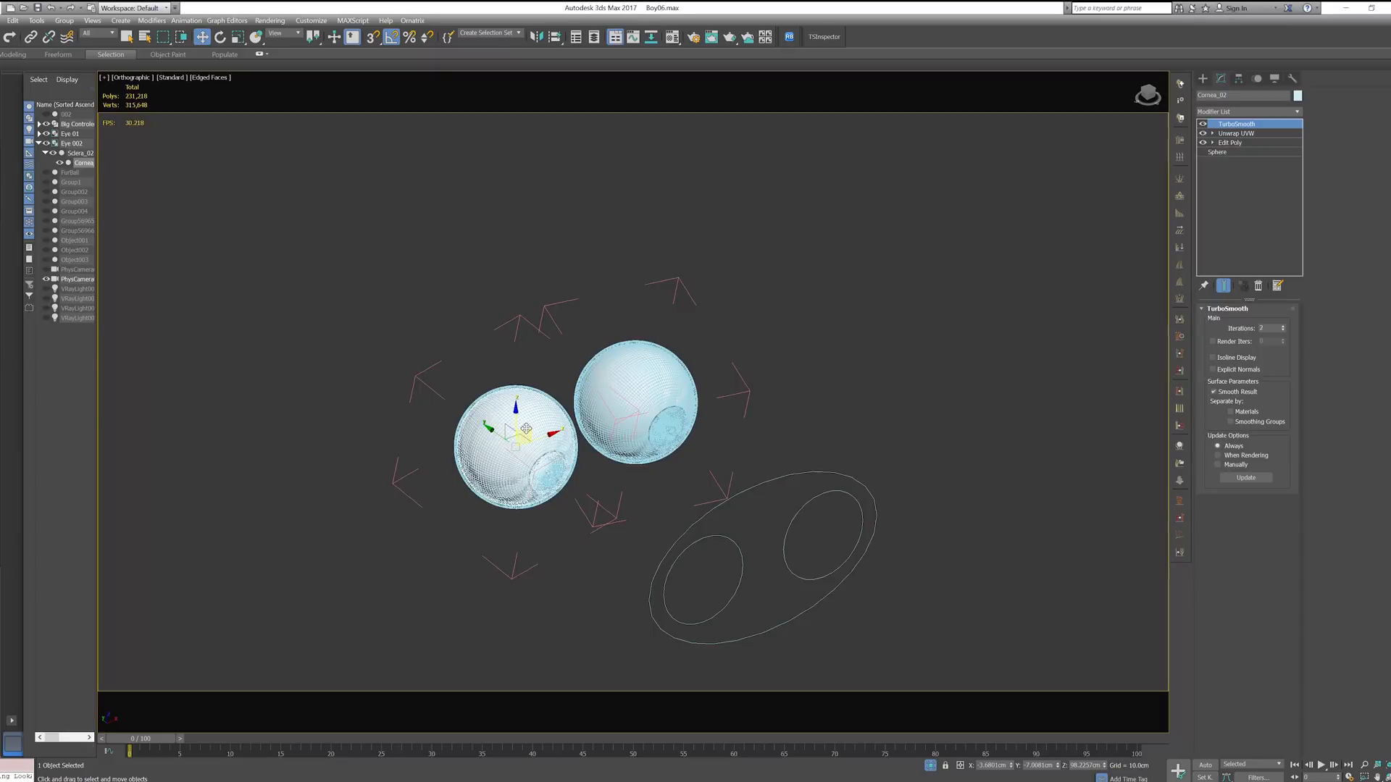
- Constrain Sclera_01 with a LookAt aimed at its eye circle, with Keep Initial Offset enabled
click(450, 518)
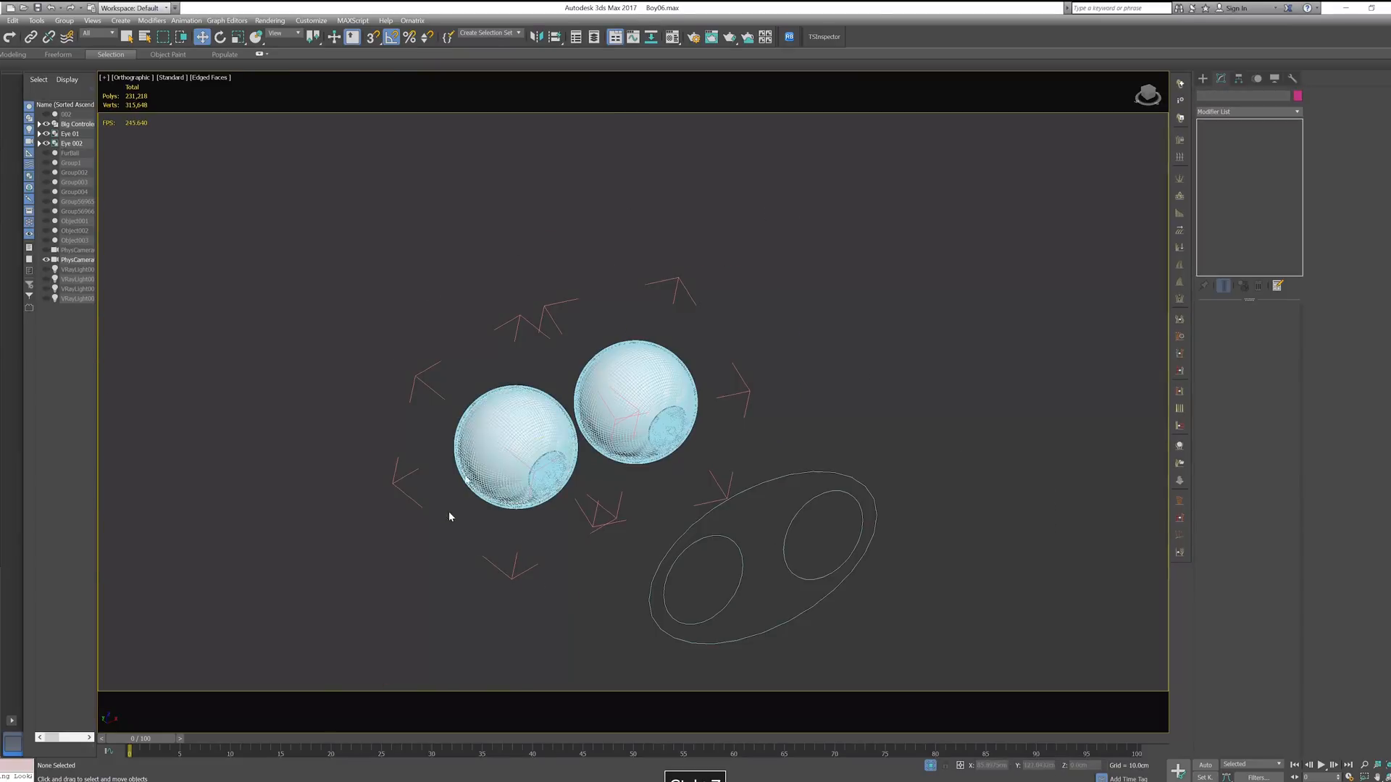
click(523, 394)
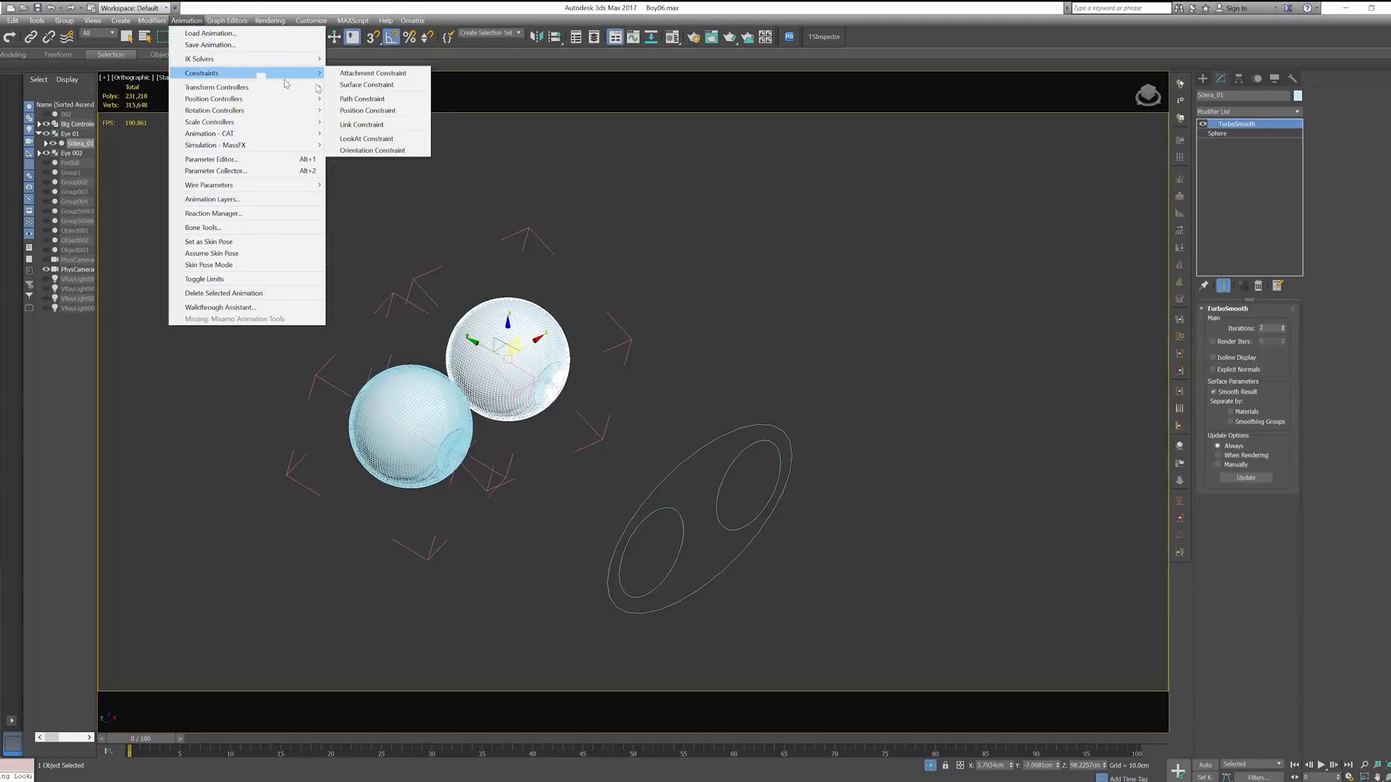
mouse_move(366, 139)
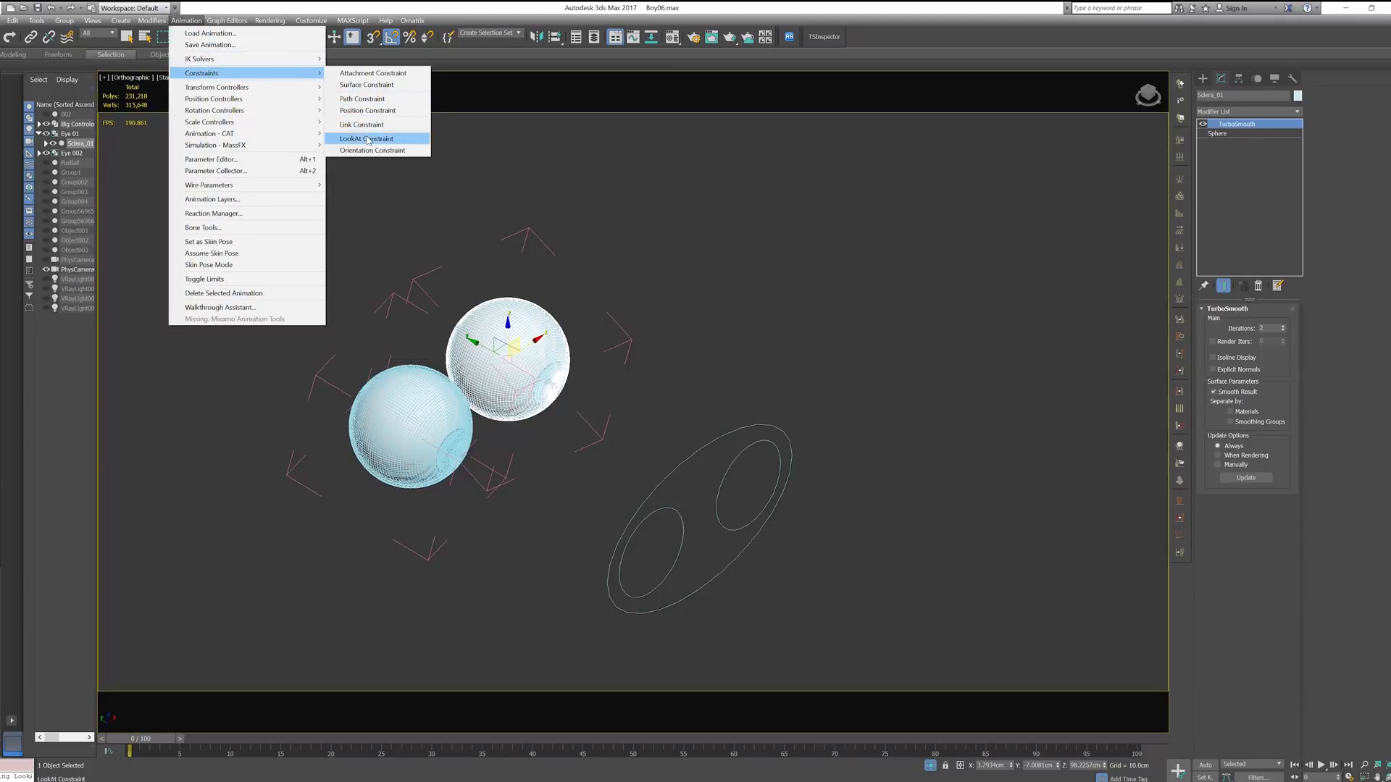
click(366, 139)
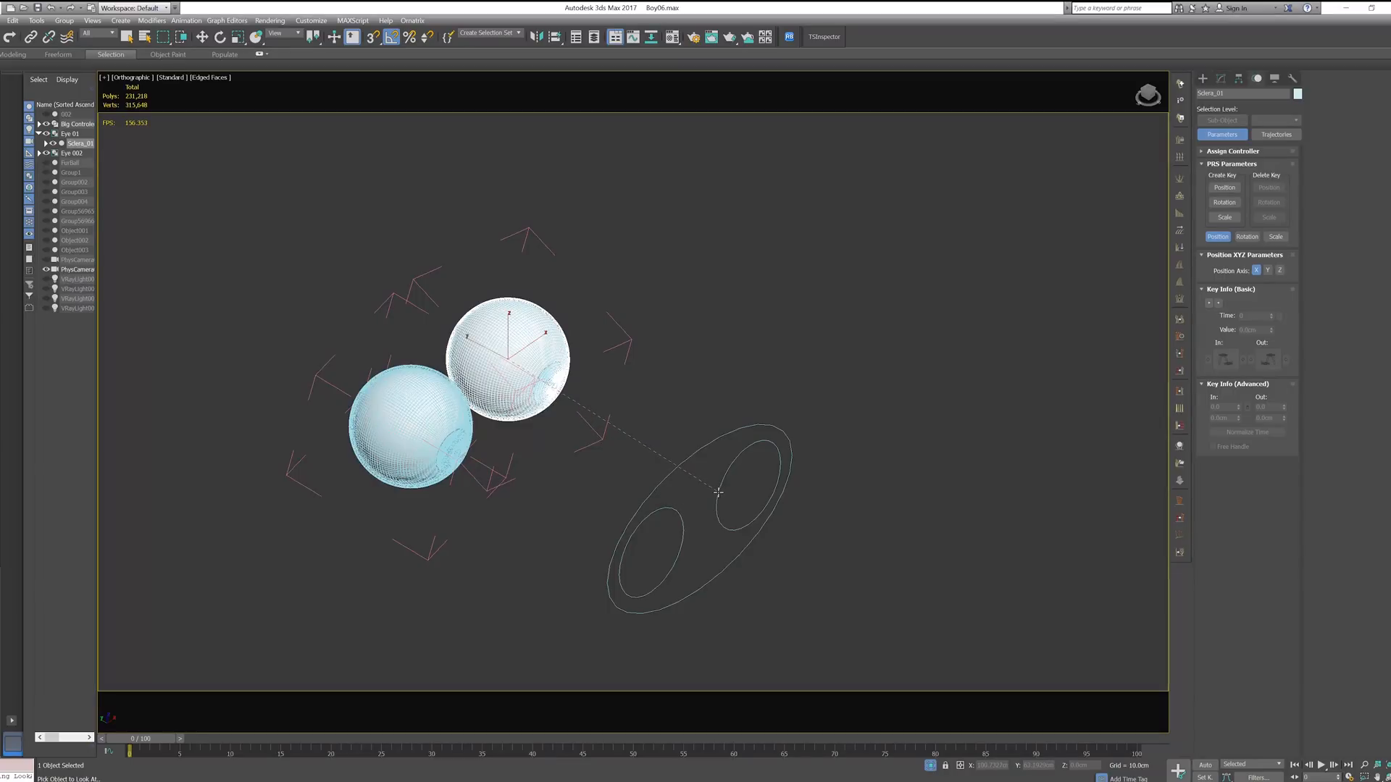
click(1246, 236)
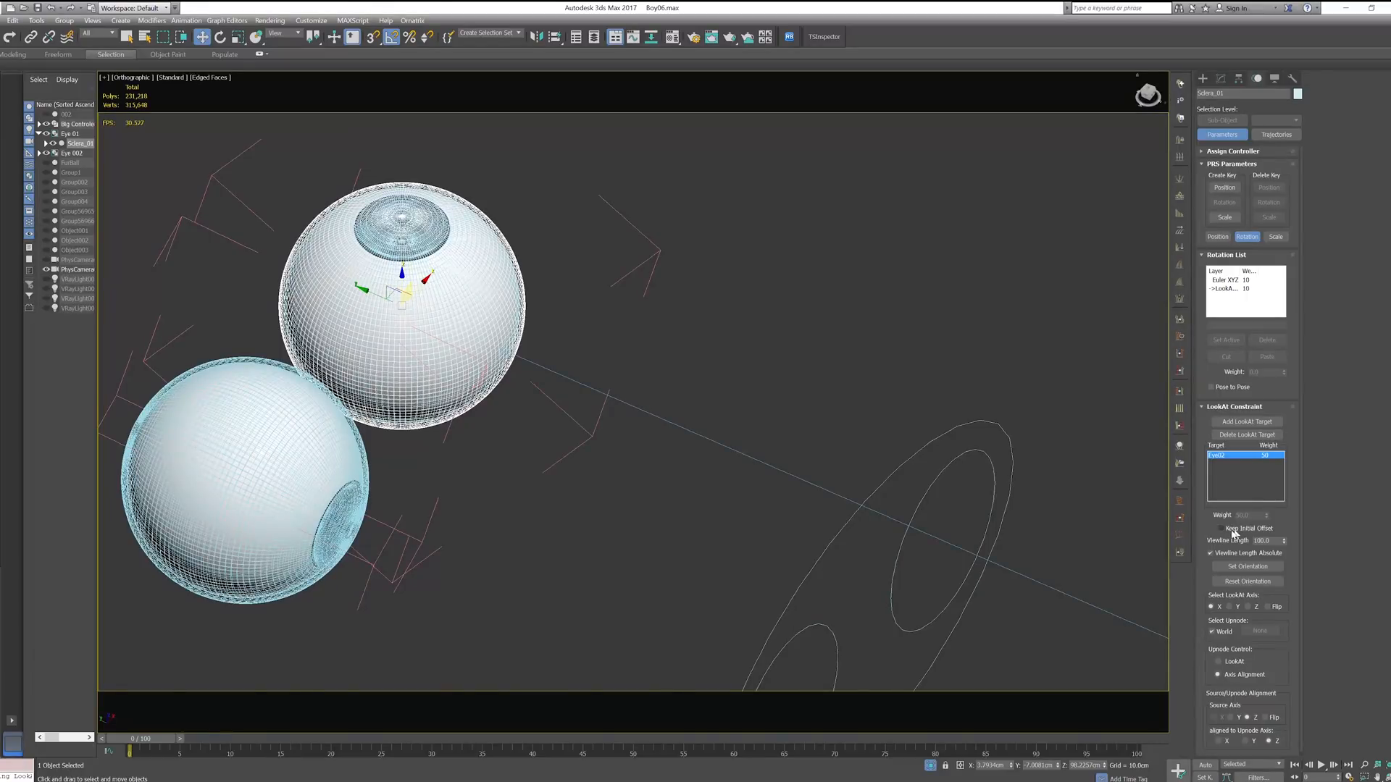
click(1211, 529)
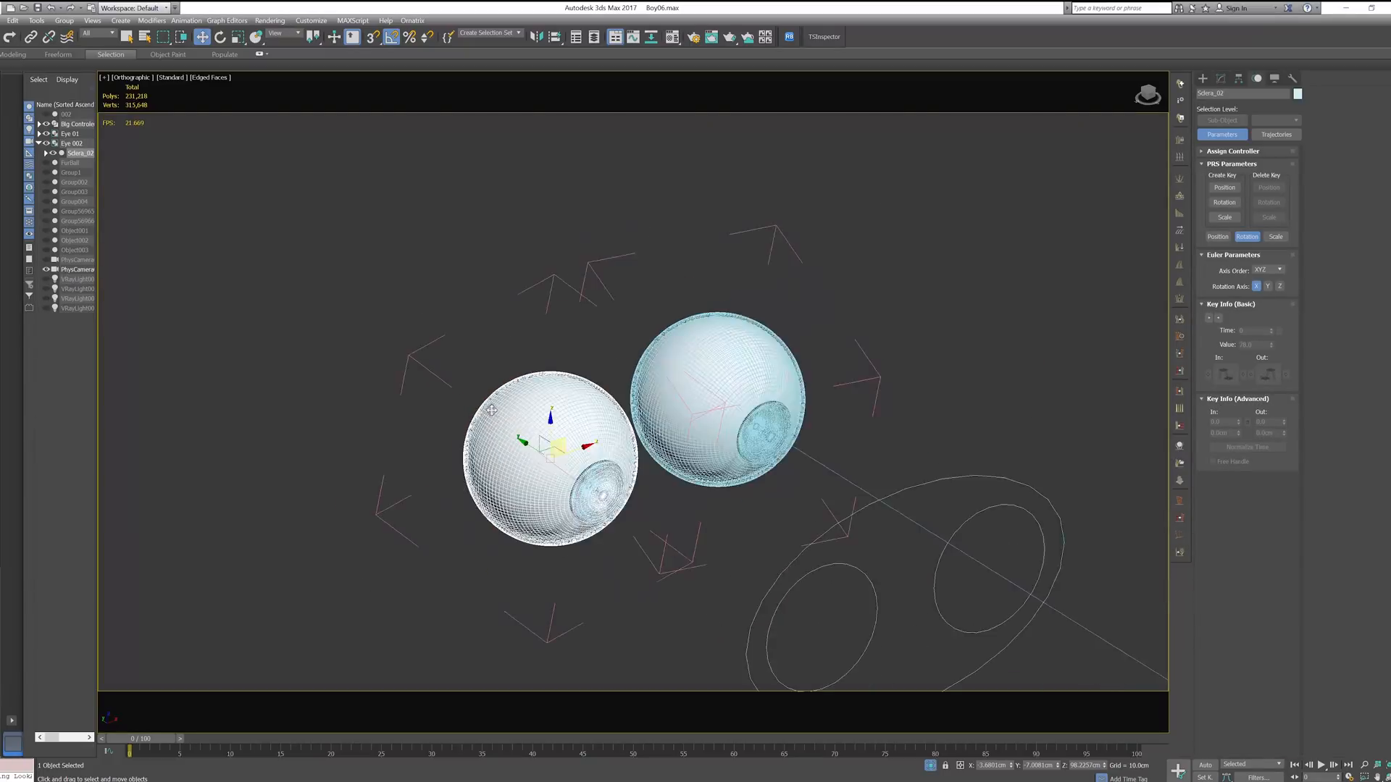
- Add a LookAt constraint to Sclera_02 via Animation > Constraints
click(185, 21)
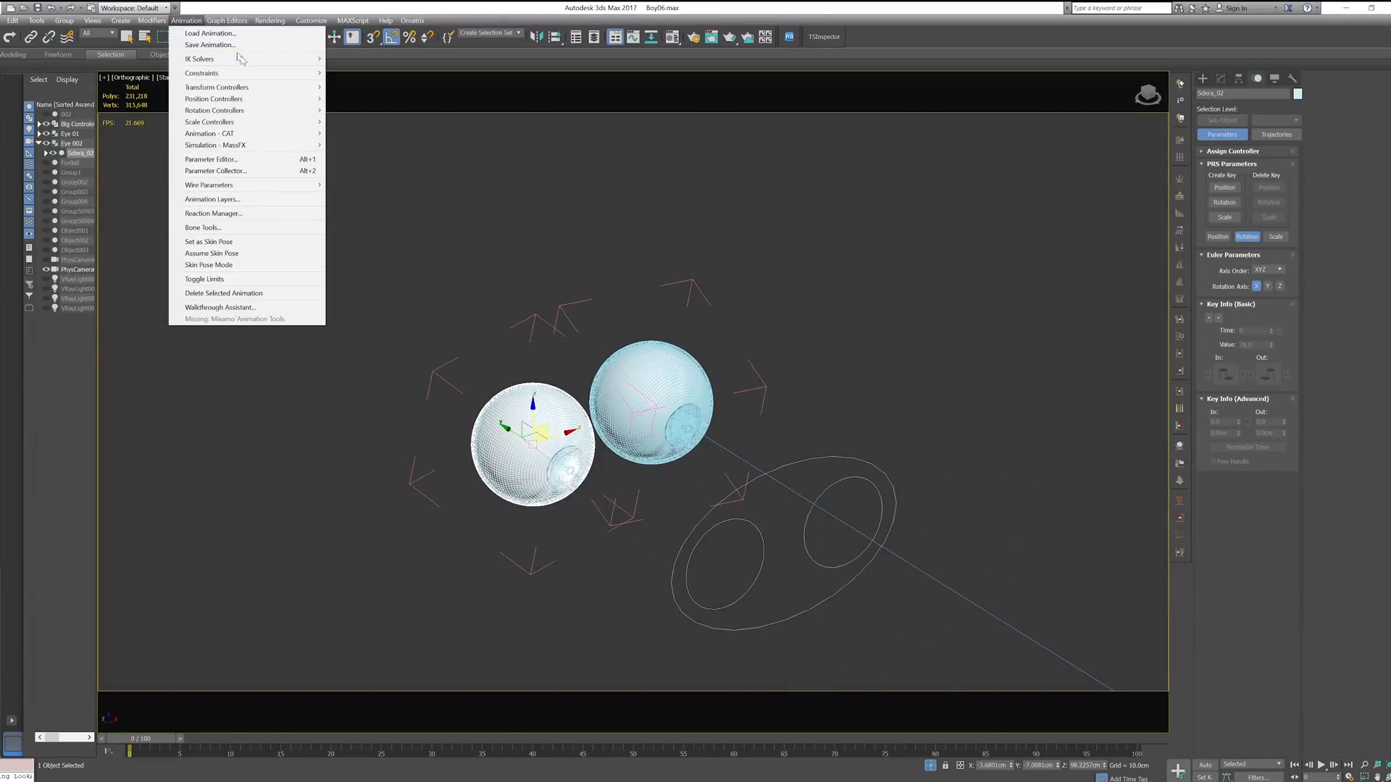
mouse_move(202, 72)
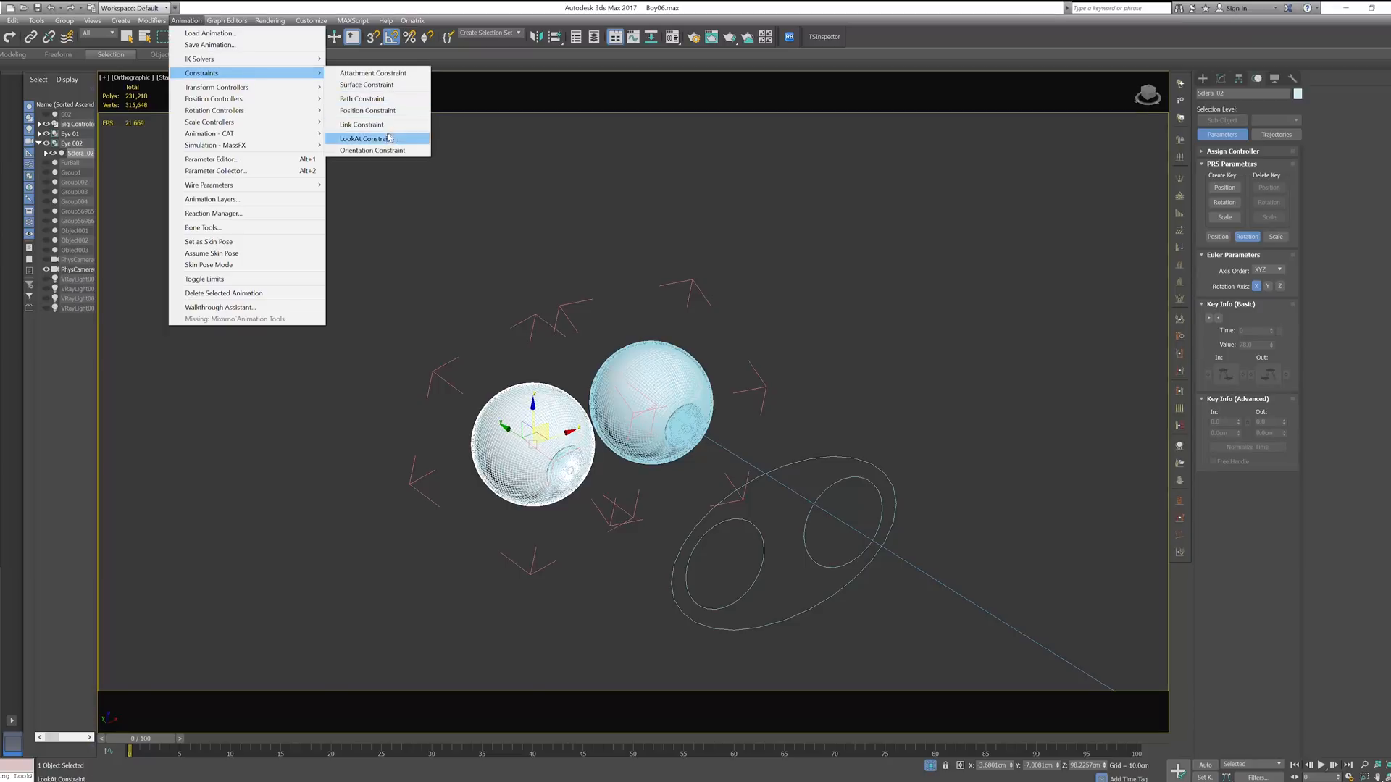
click(365, 139)
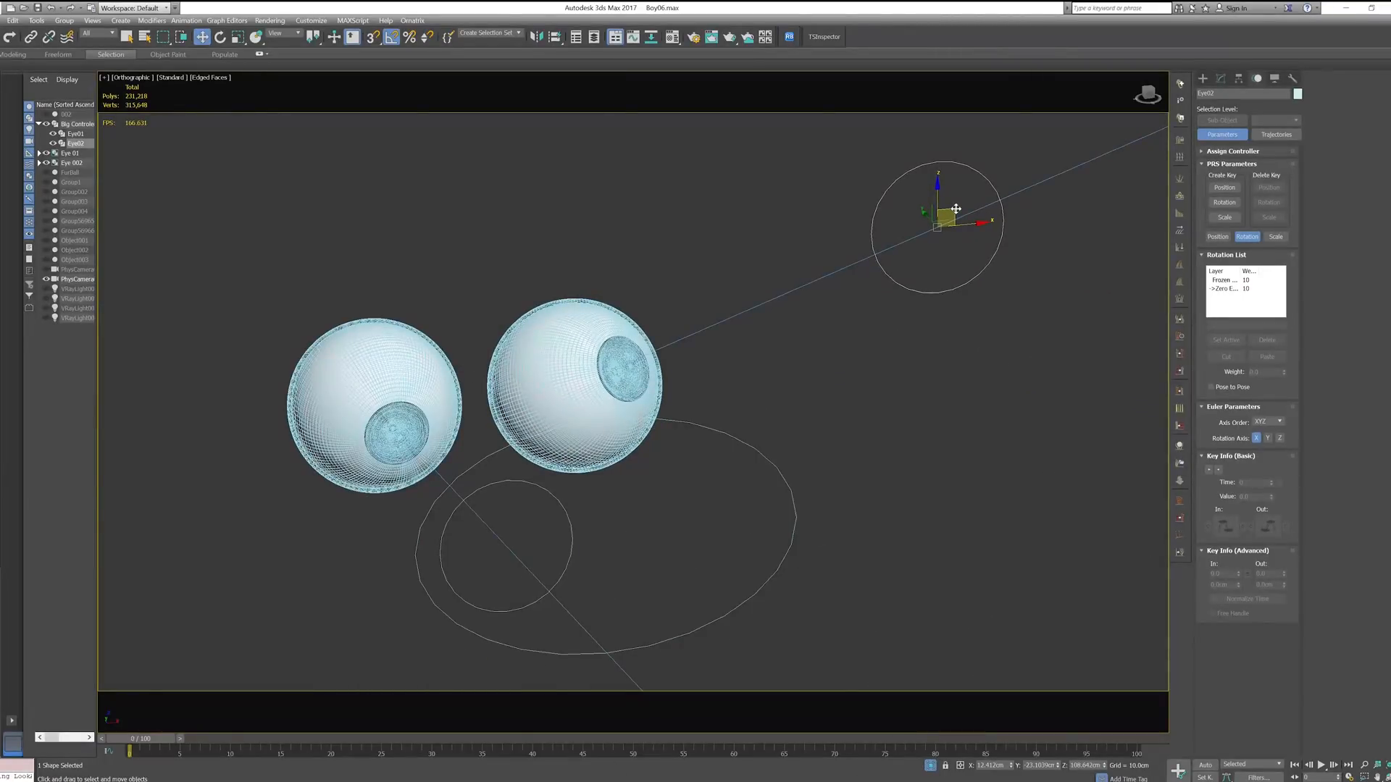
mouse_move(961, 208)
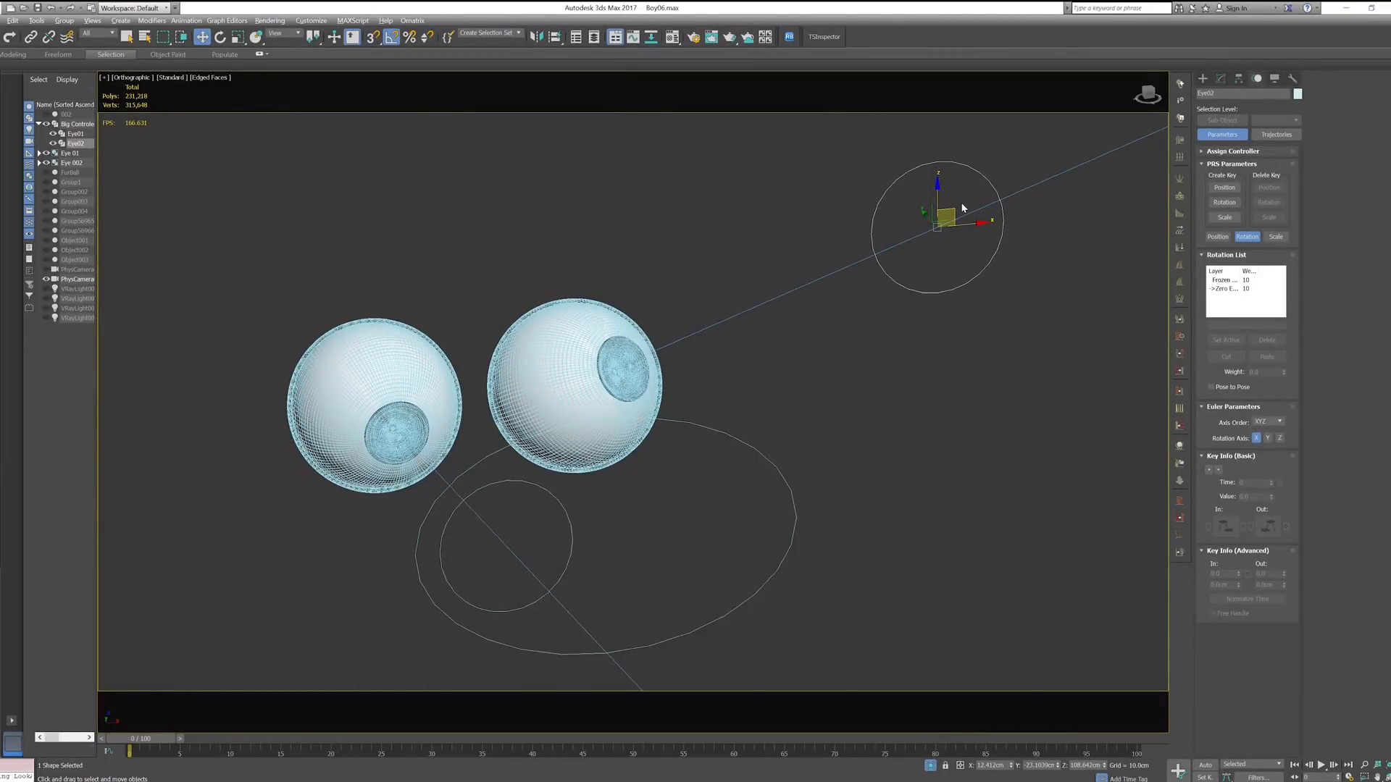
- Transform To Zero on the Eye02 circle and the Big Controller oval, snapping both to rest
right_click(947, 209)
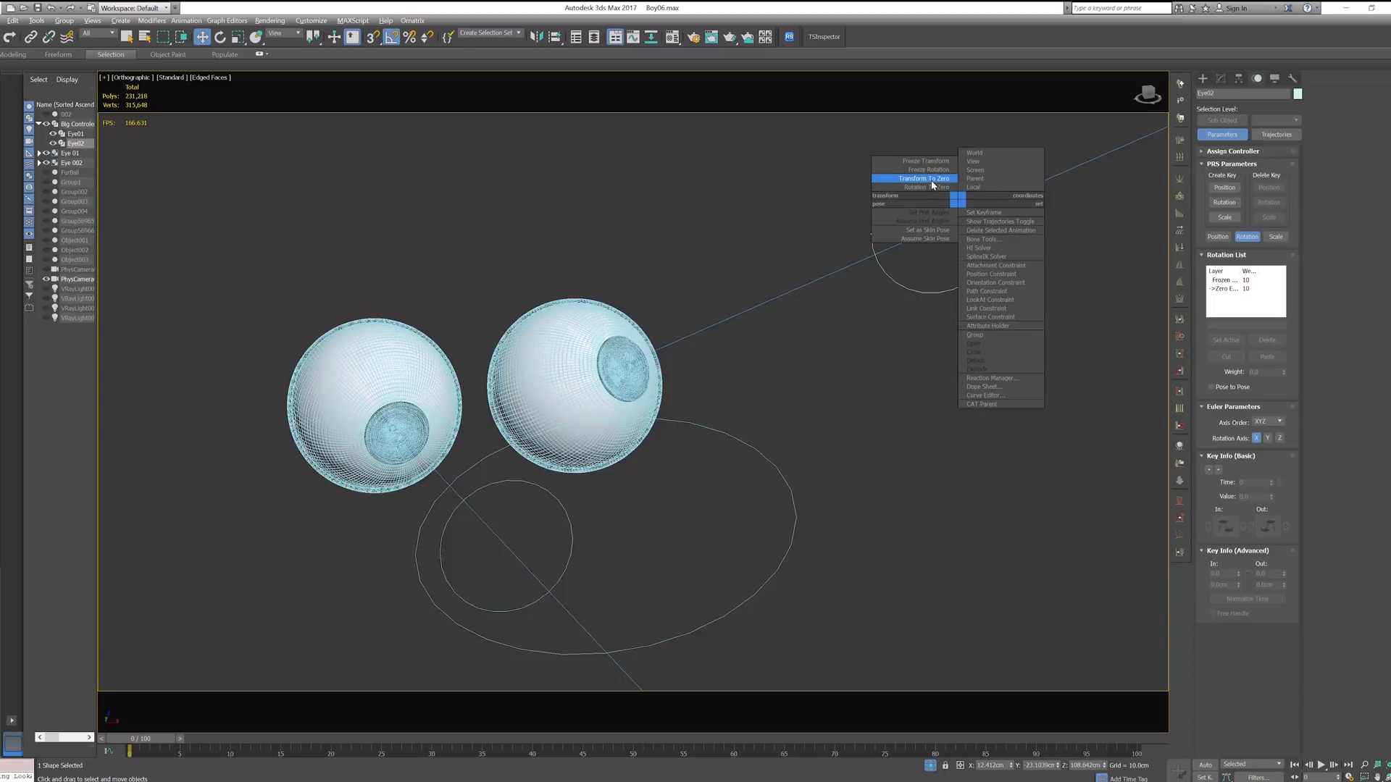
click(923, 179)
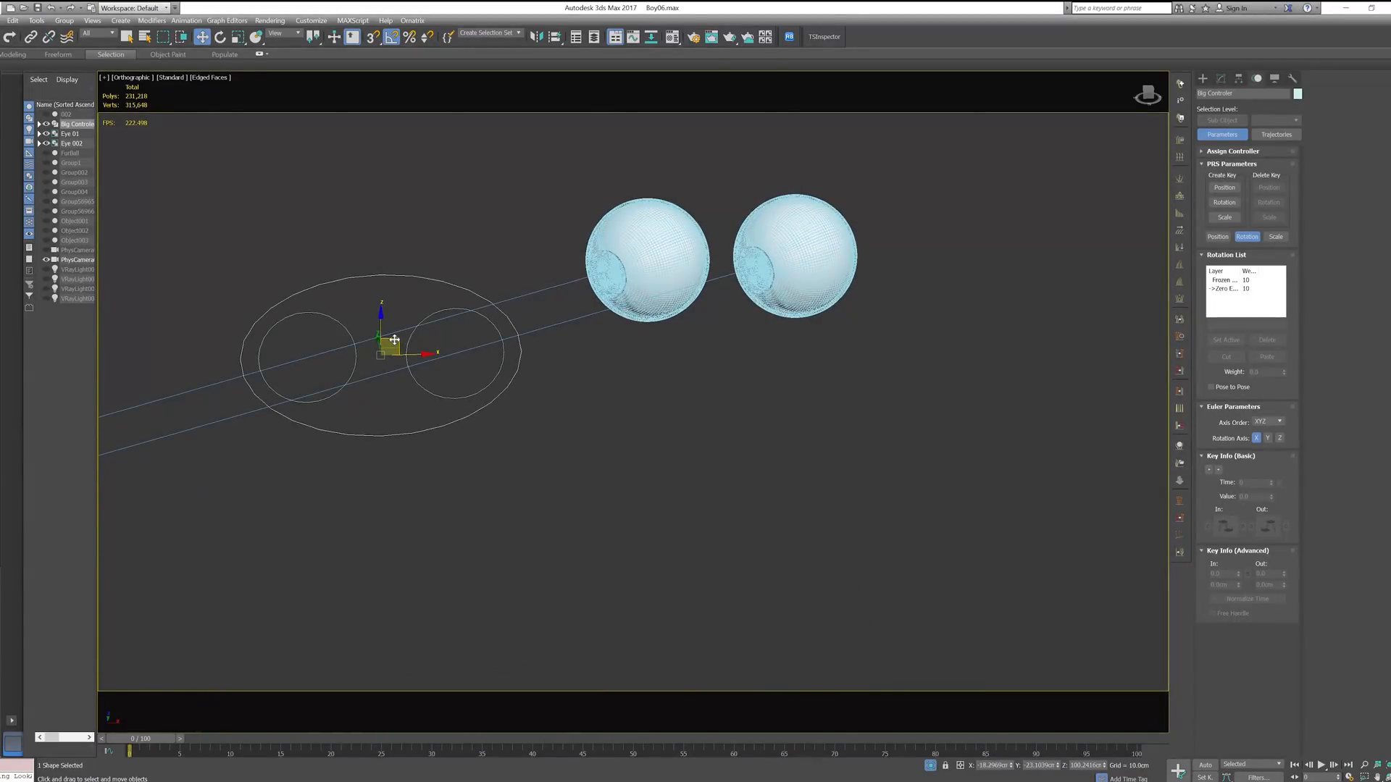
right_click(392, 340)
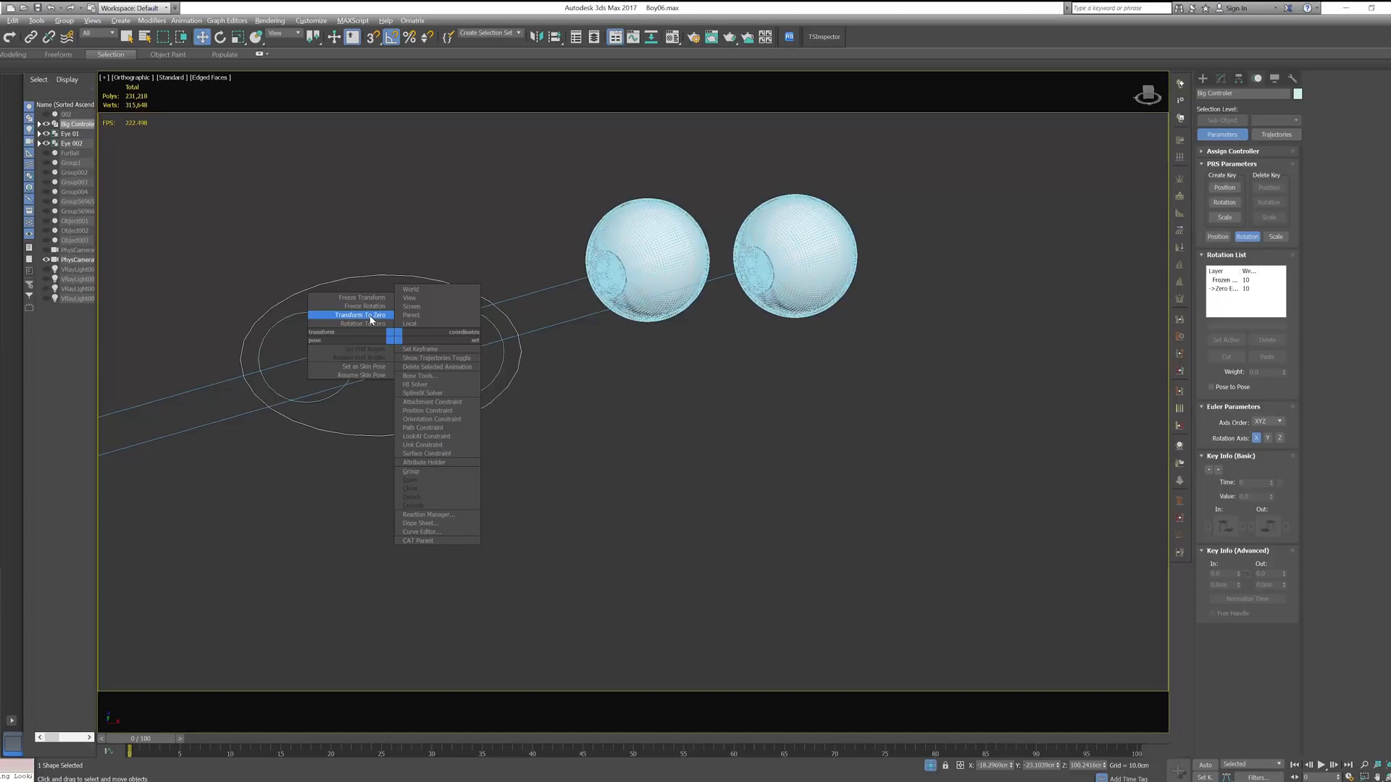
click(349, 314)
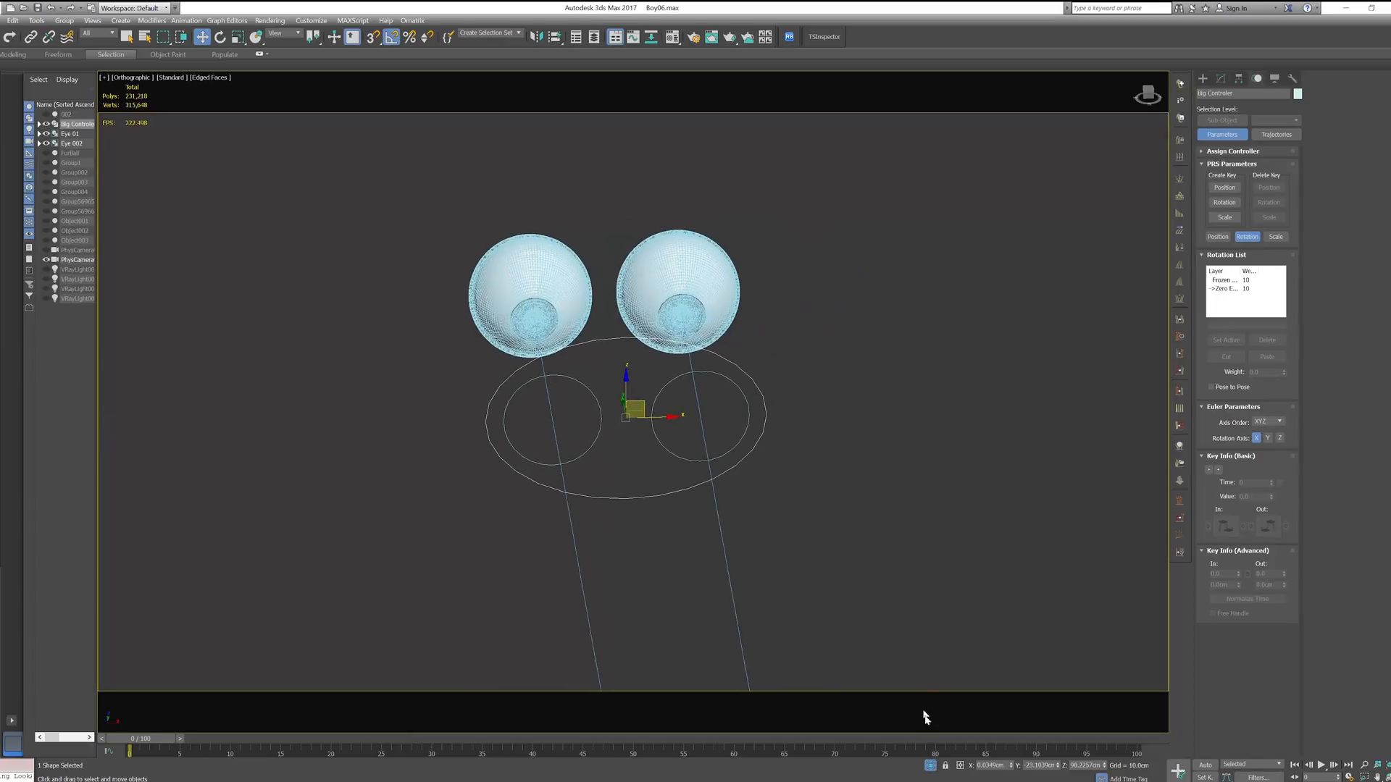
mouse_move(932, 765)
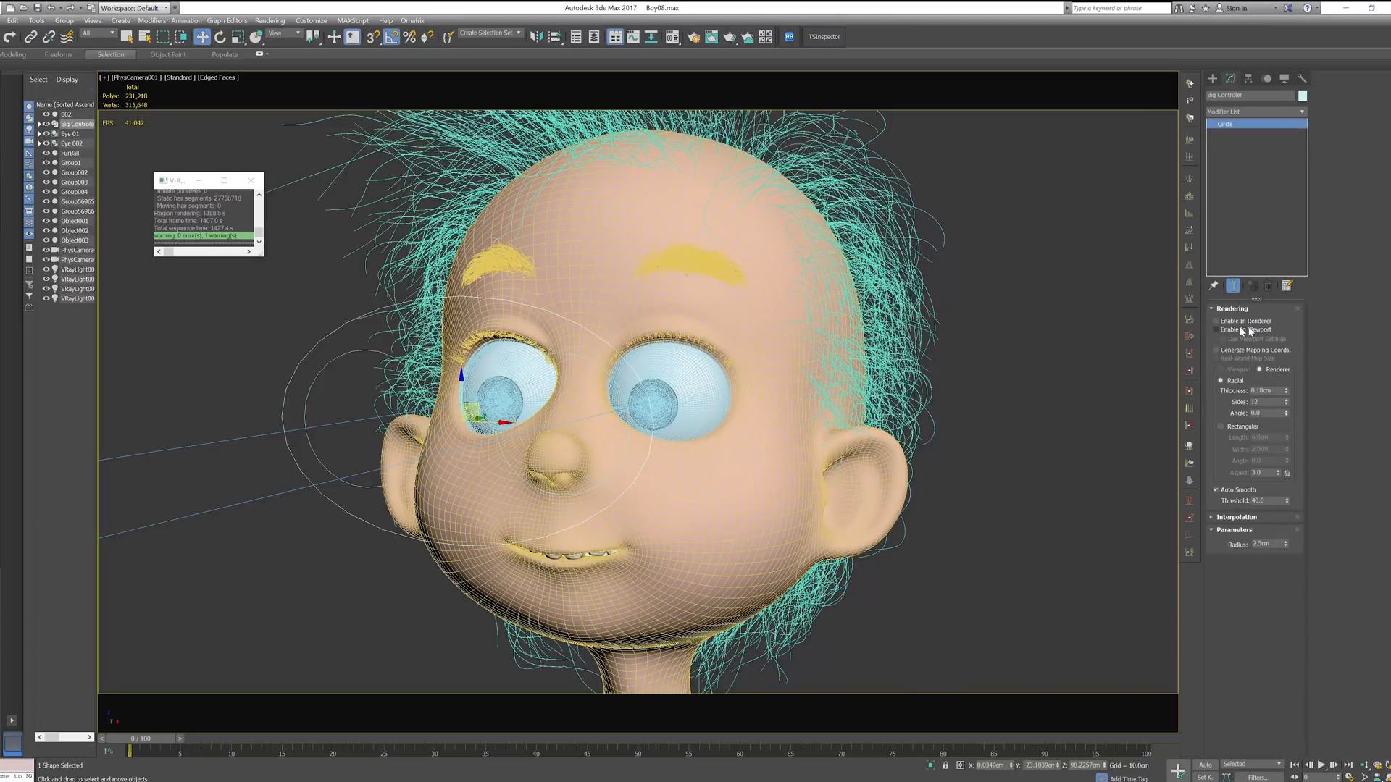
- Enable In Viewport with a tube Thickness for Big Controller and the eye circles
click(1216, 330)
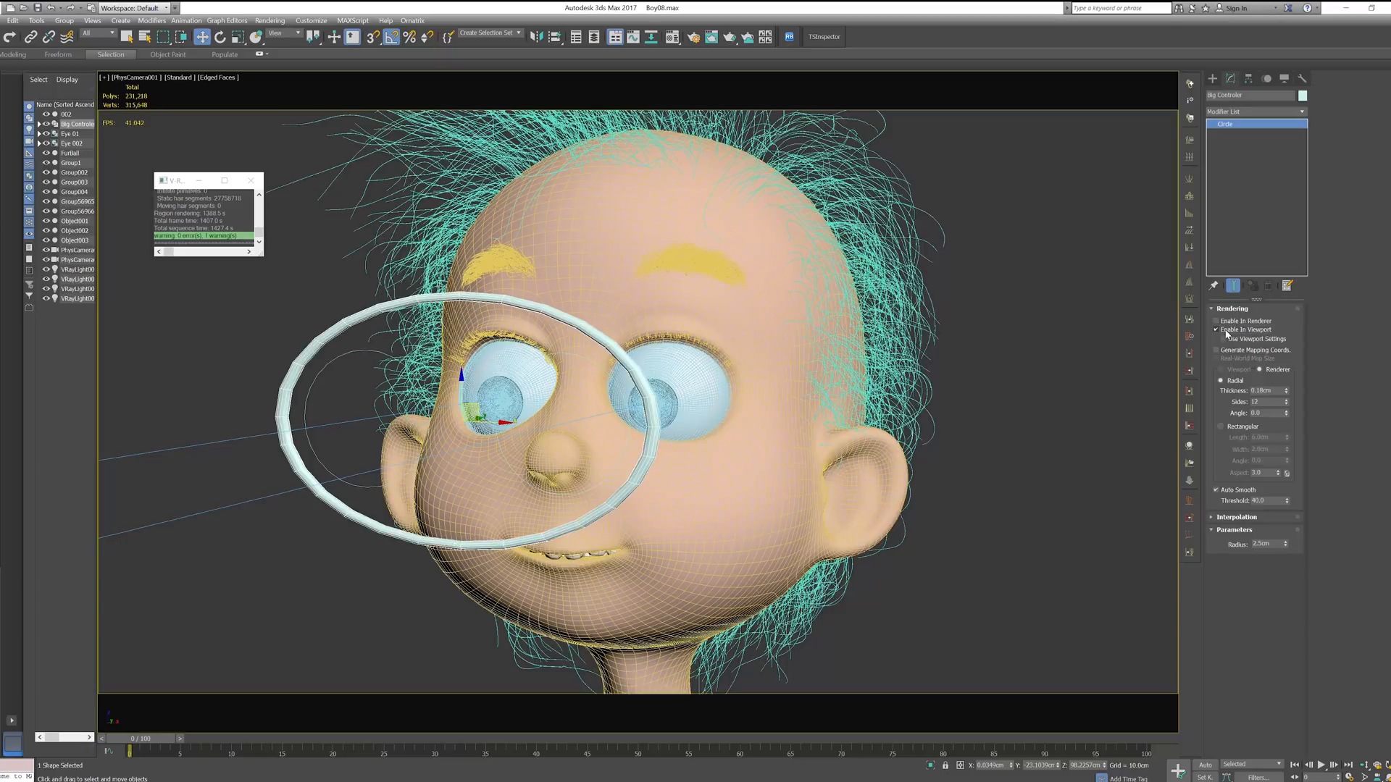
click(1215, 329)
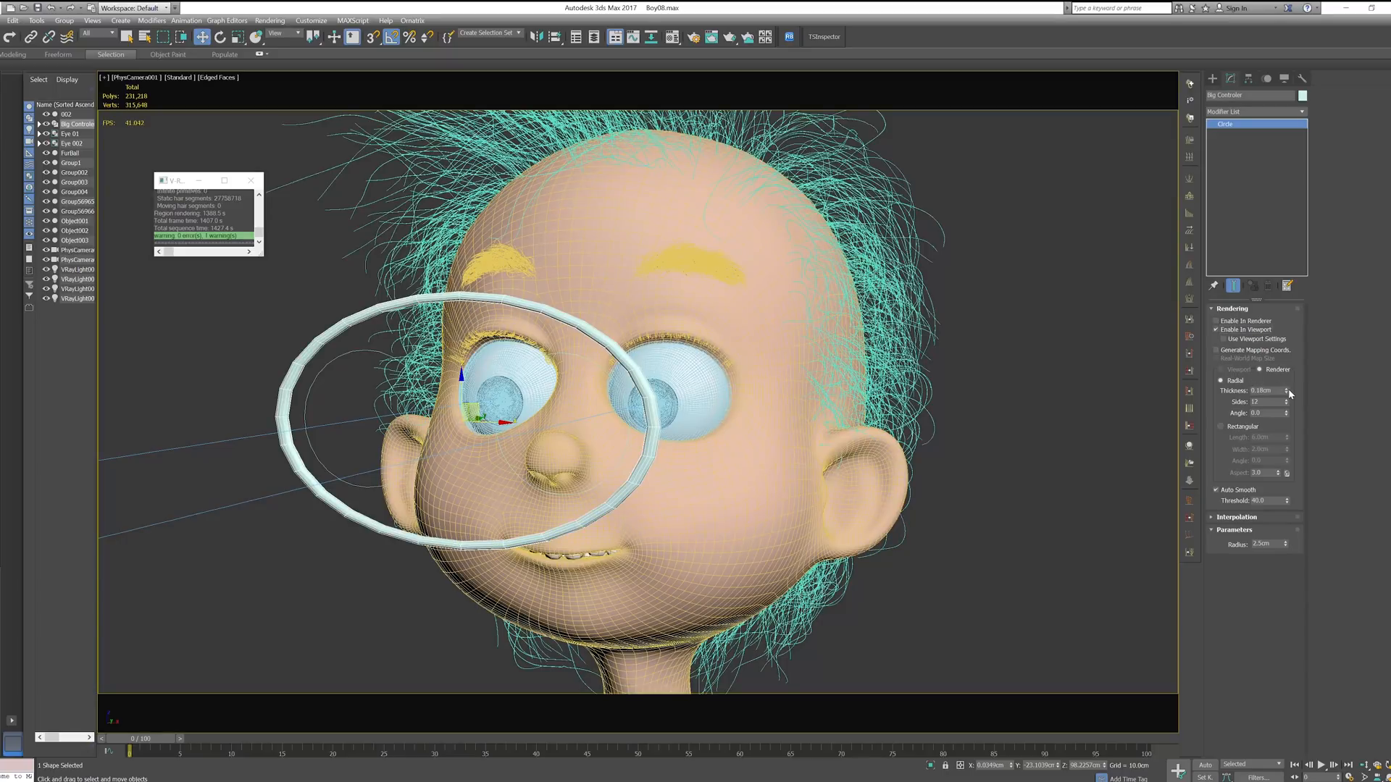
click(1286, 388)
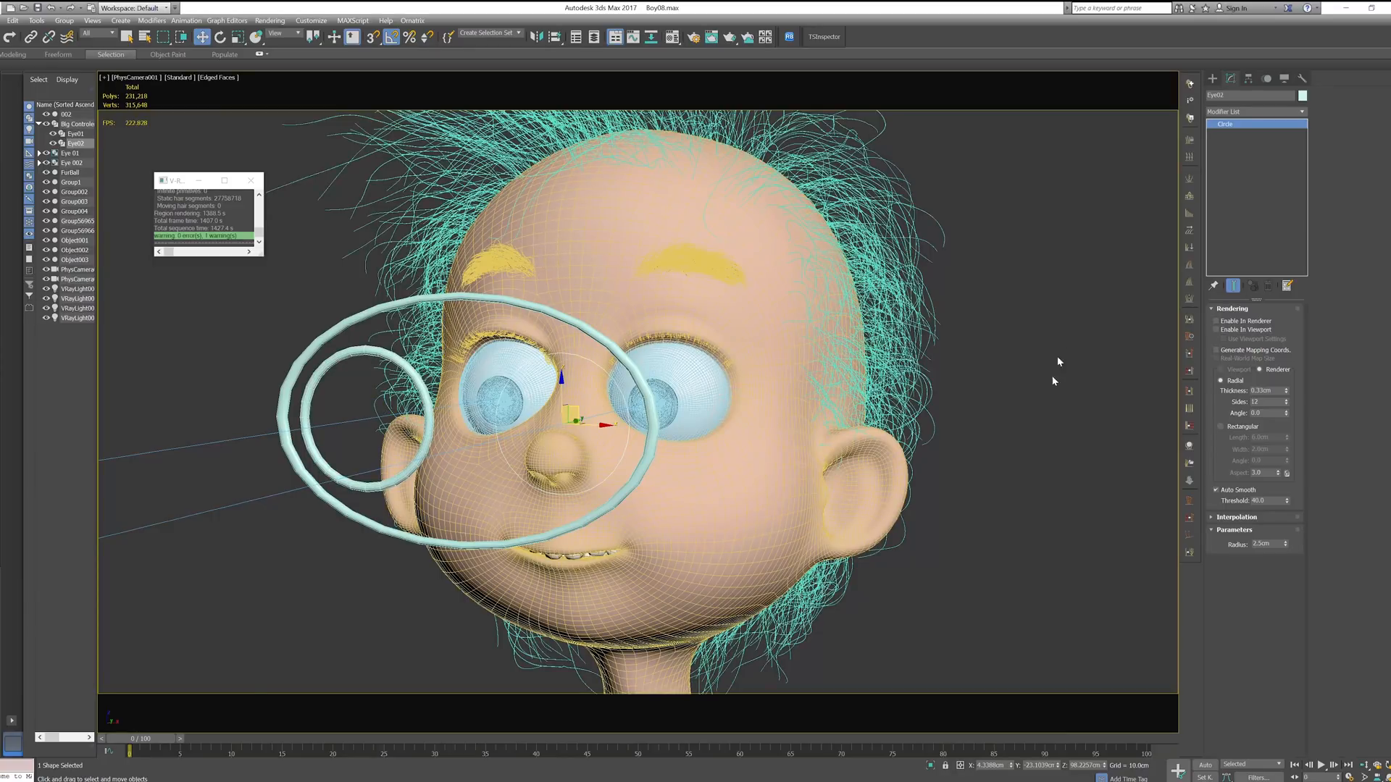
click(1216, 331)
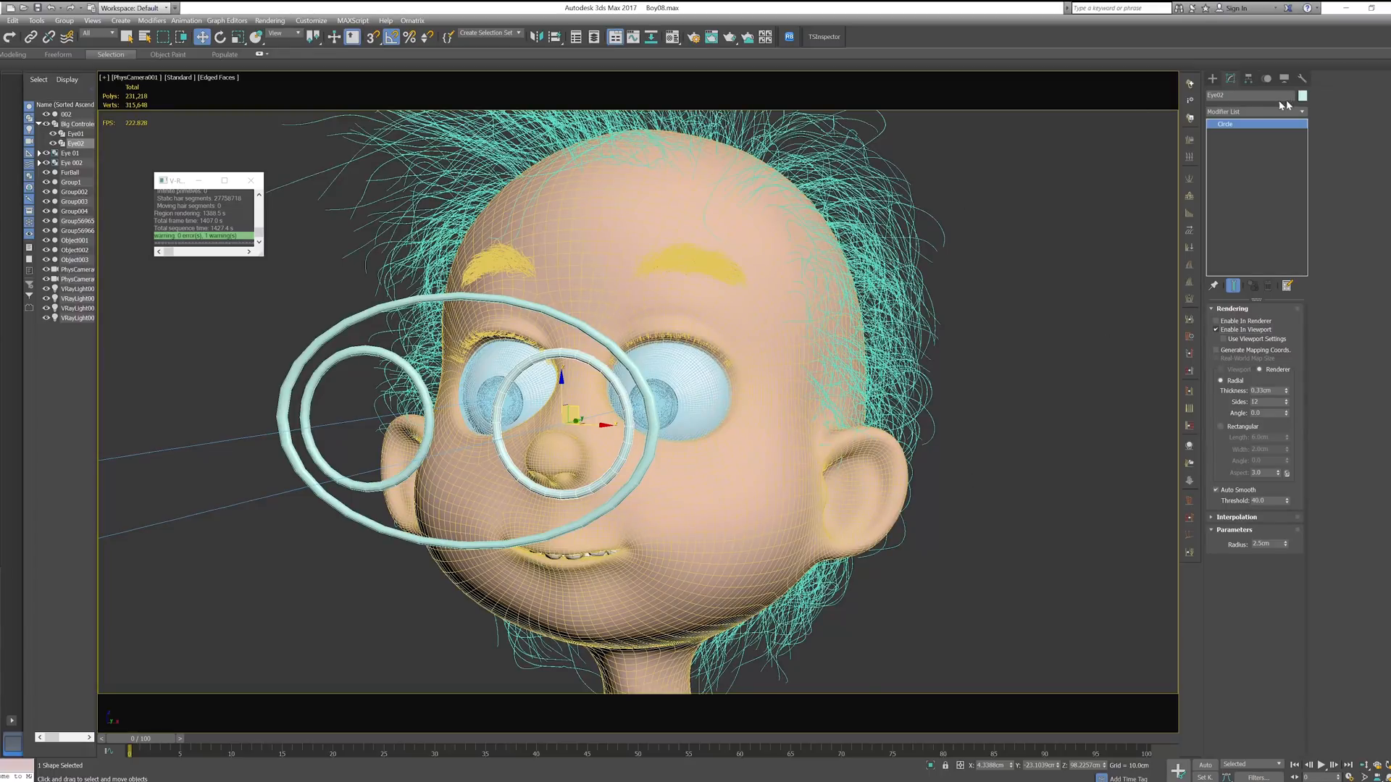
- Color Eye02 green and Big Controller blue, and turn off Edged Faces on the head
click(1301, 95)
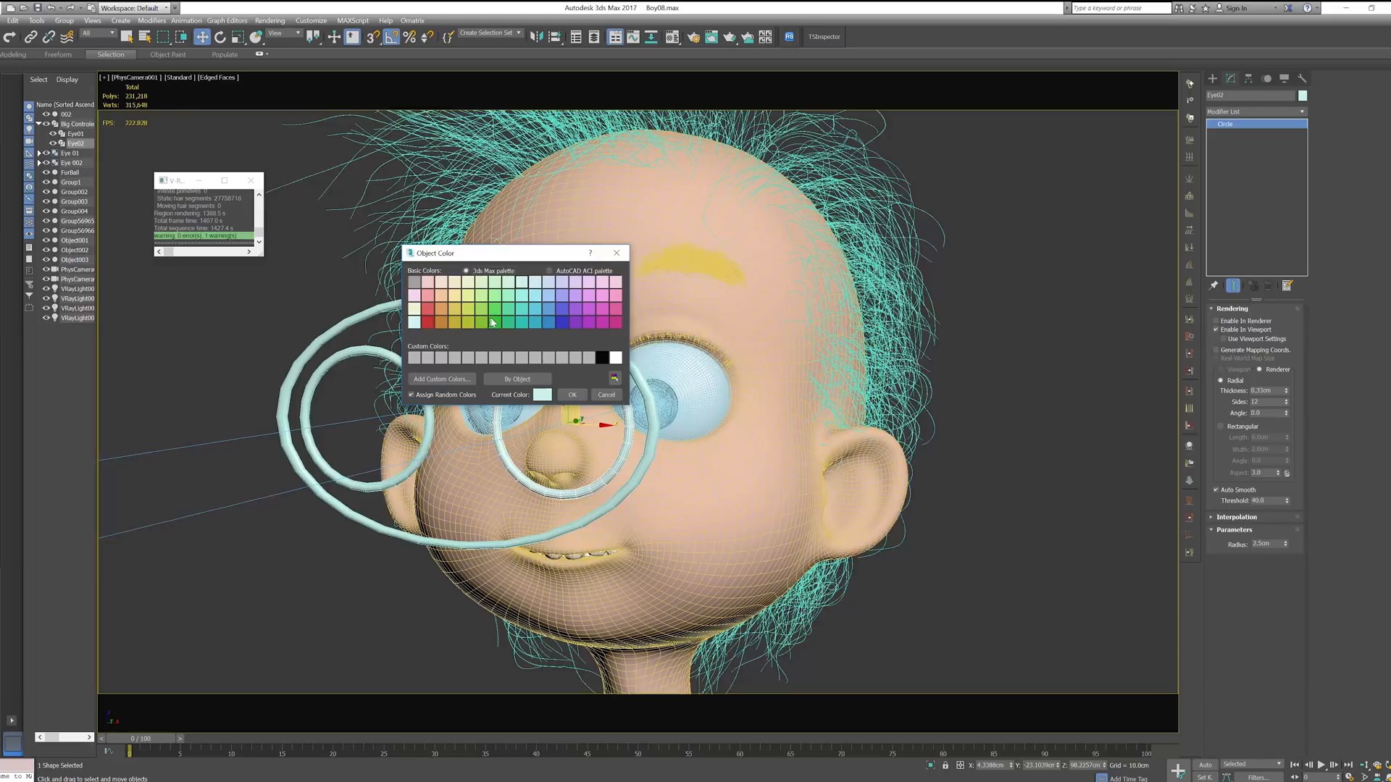
click(571, 394)
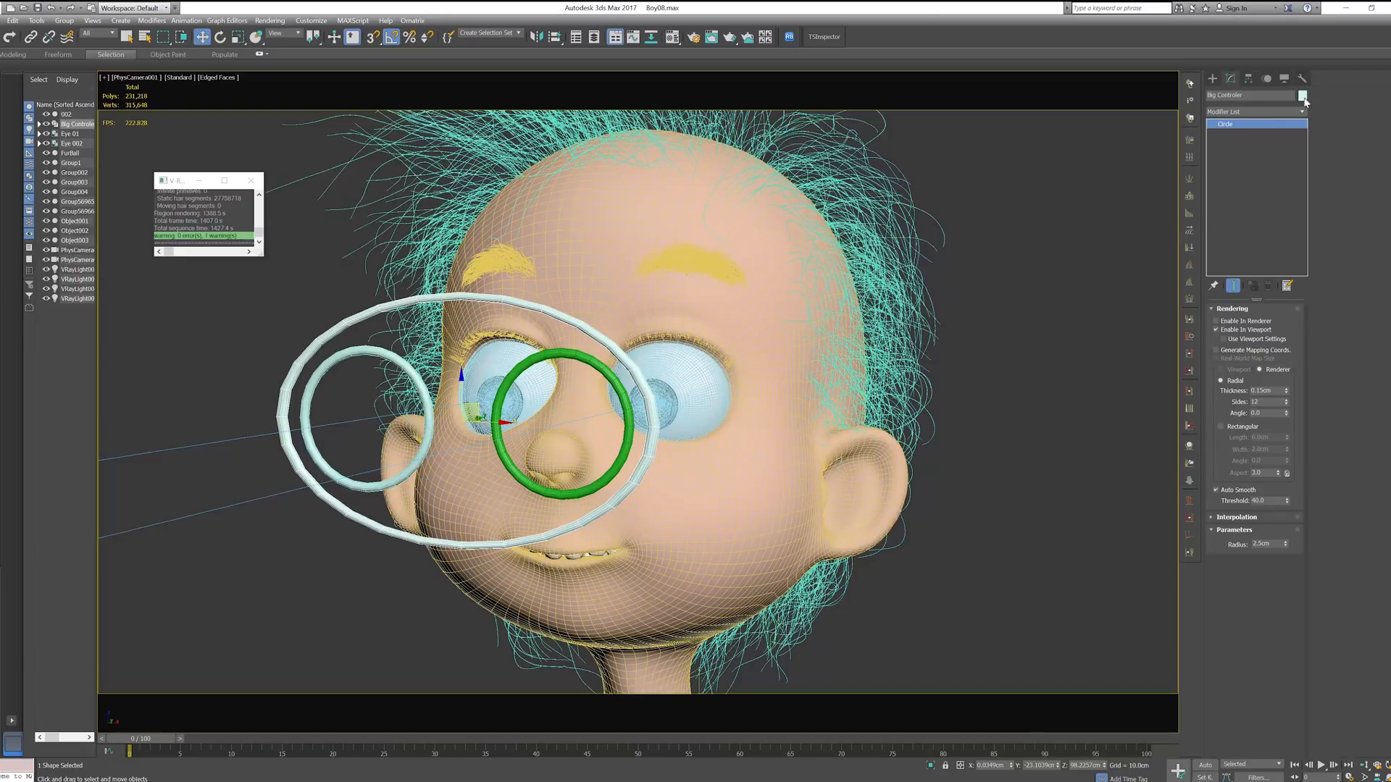
click(1301, 95)
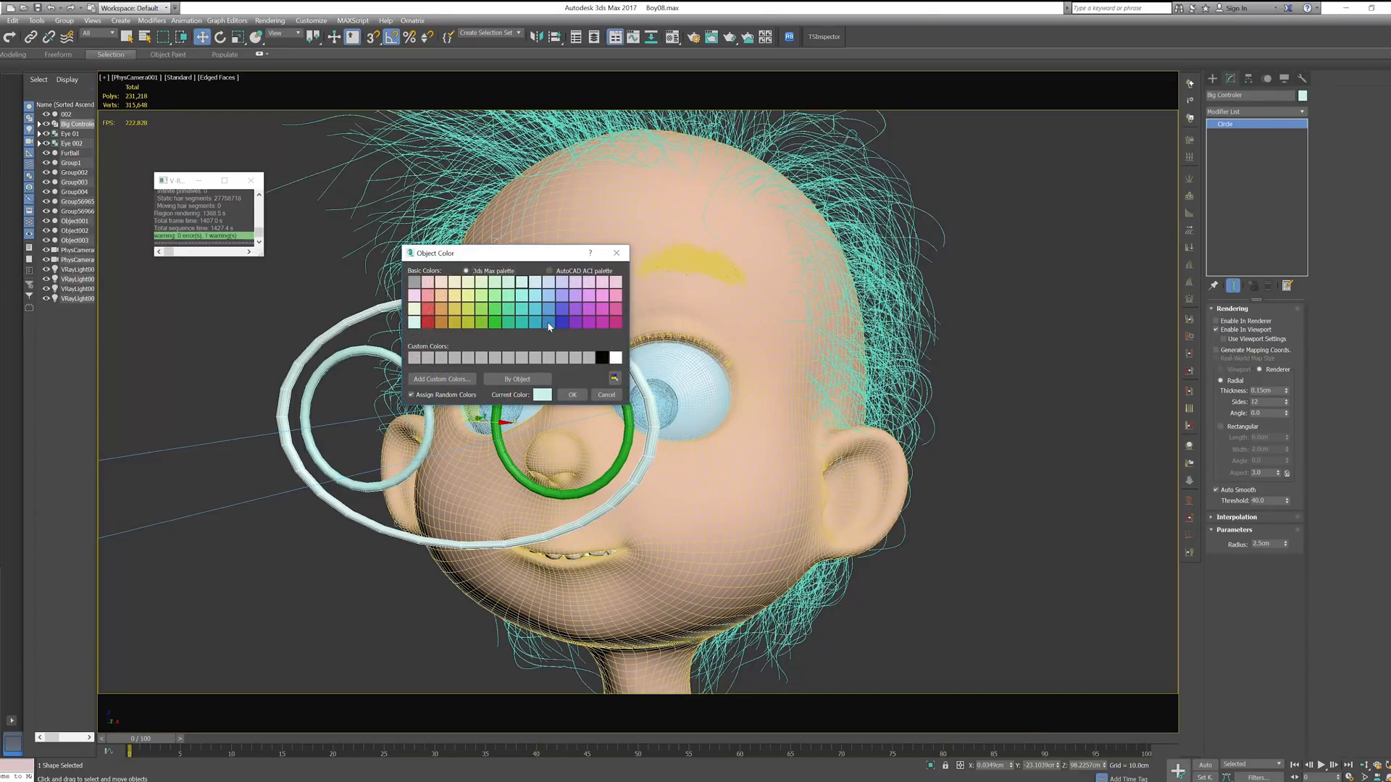
click(573, 394)
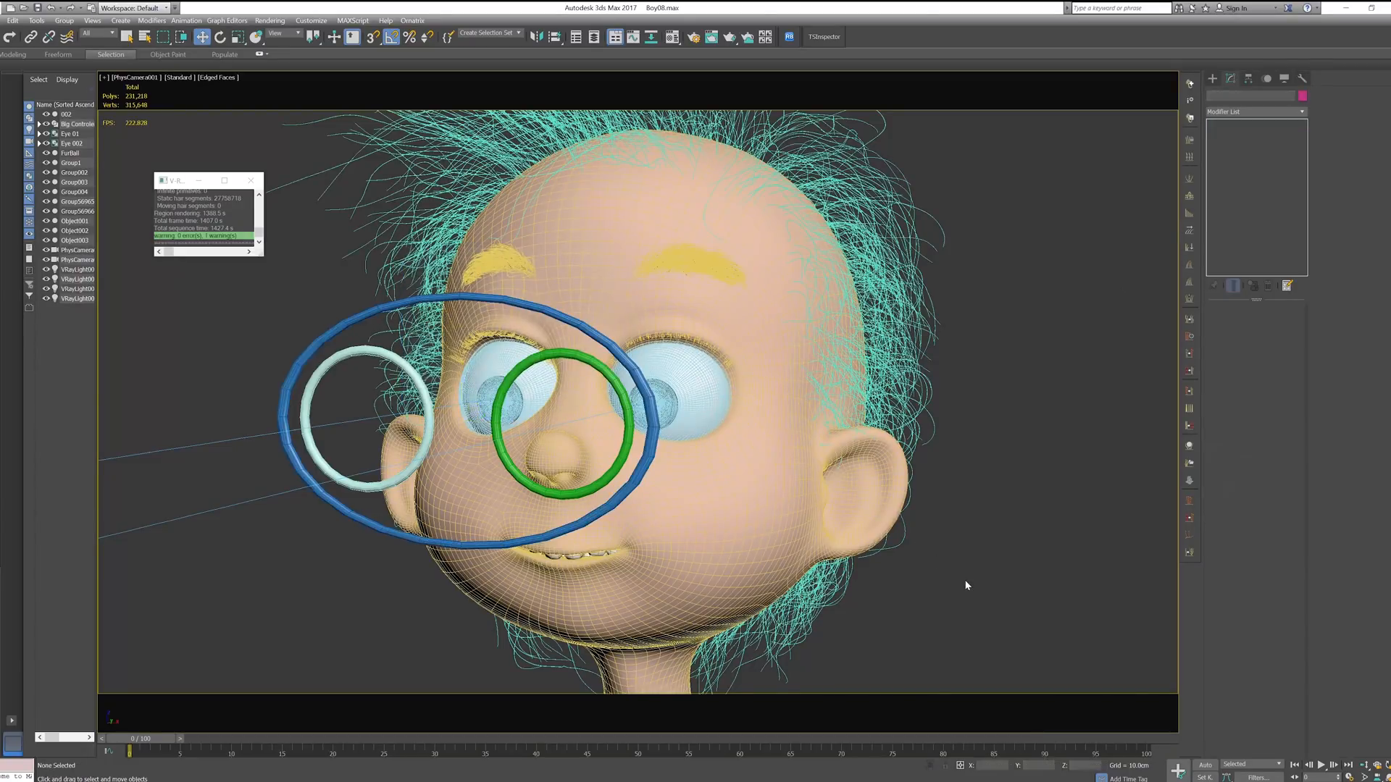
key(F4)
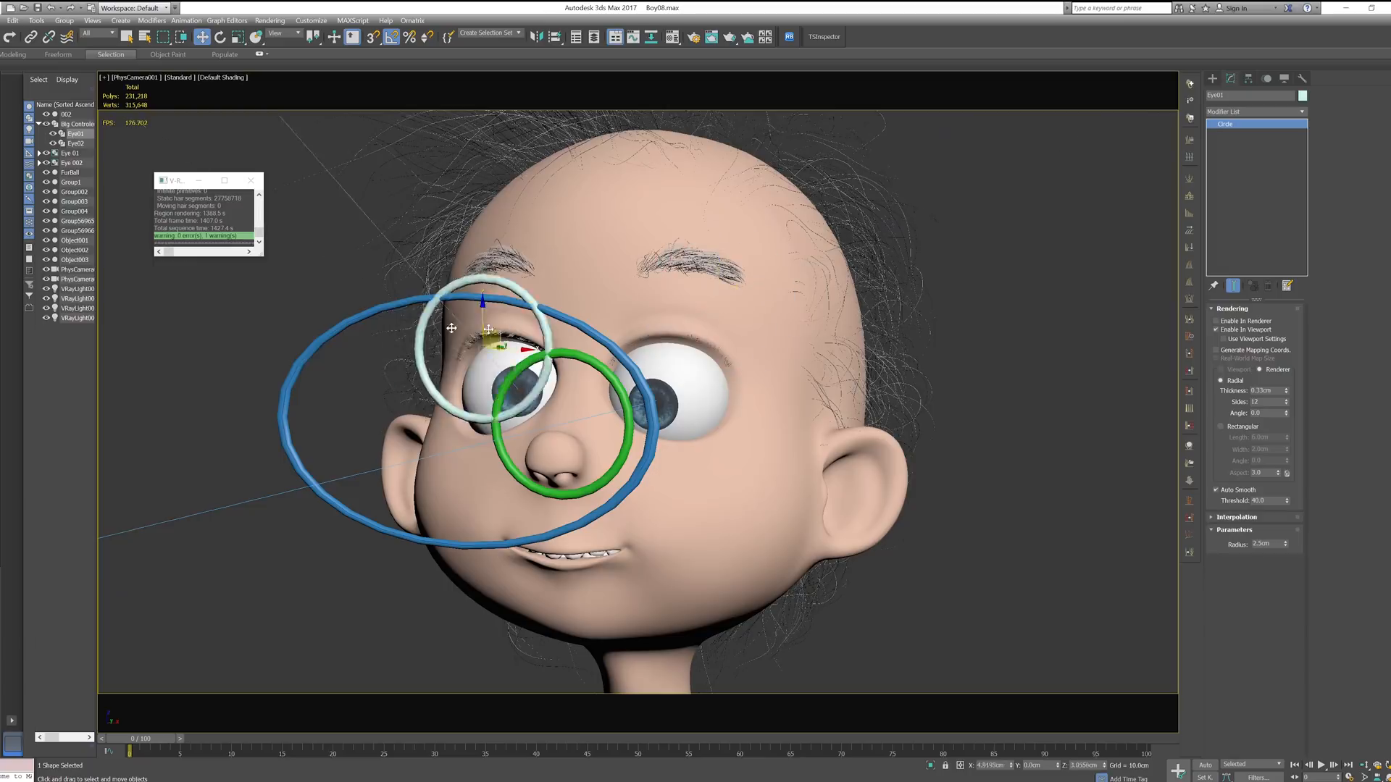
- Move an eye circle up to test the aim, then Transform To Zero on both circles
drag(452, 329, 352, 240)
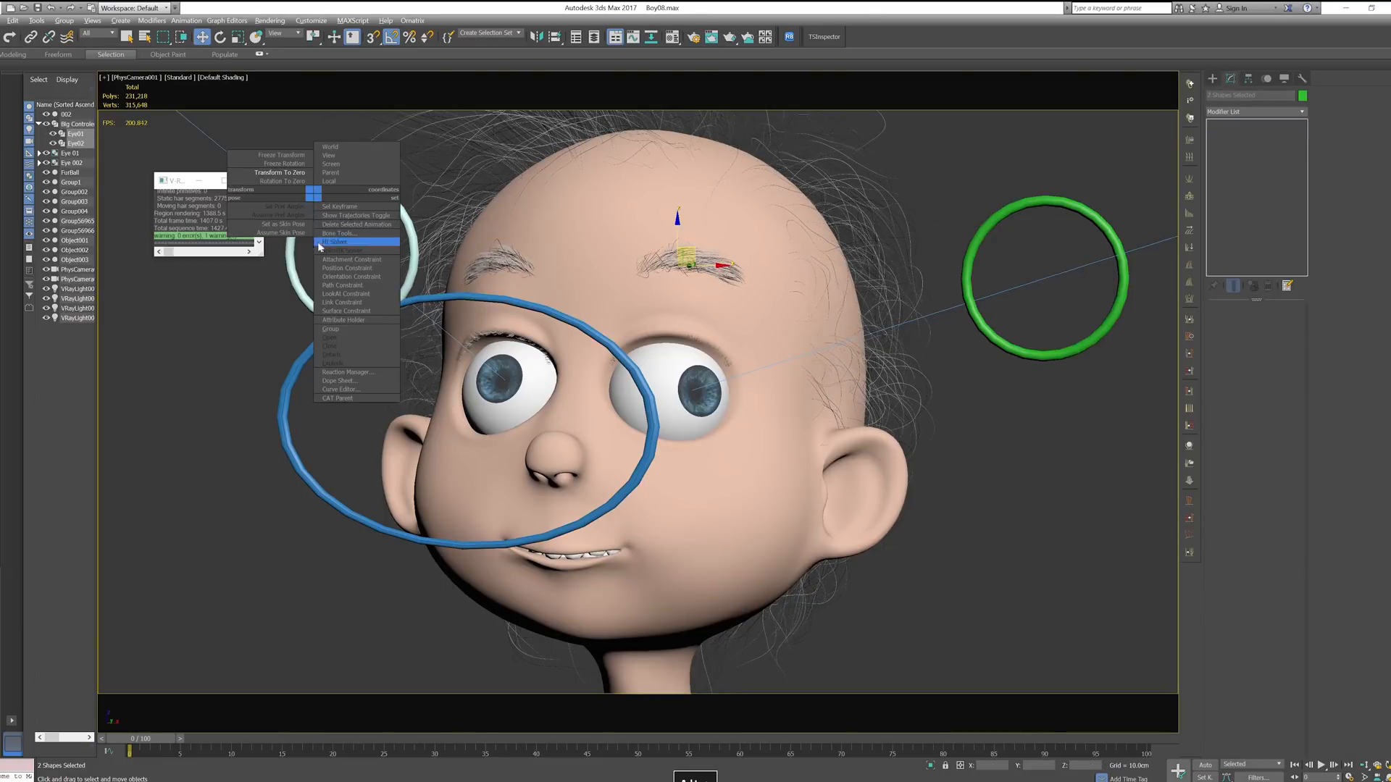
click(342, 241)
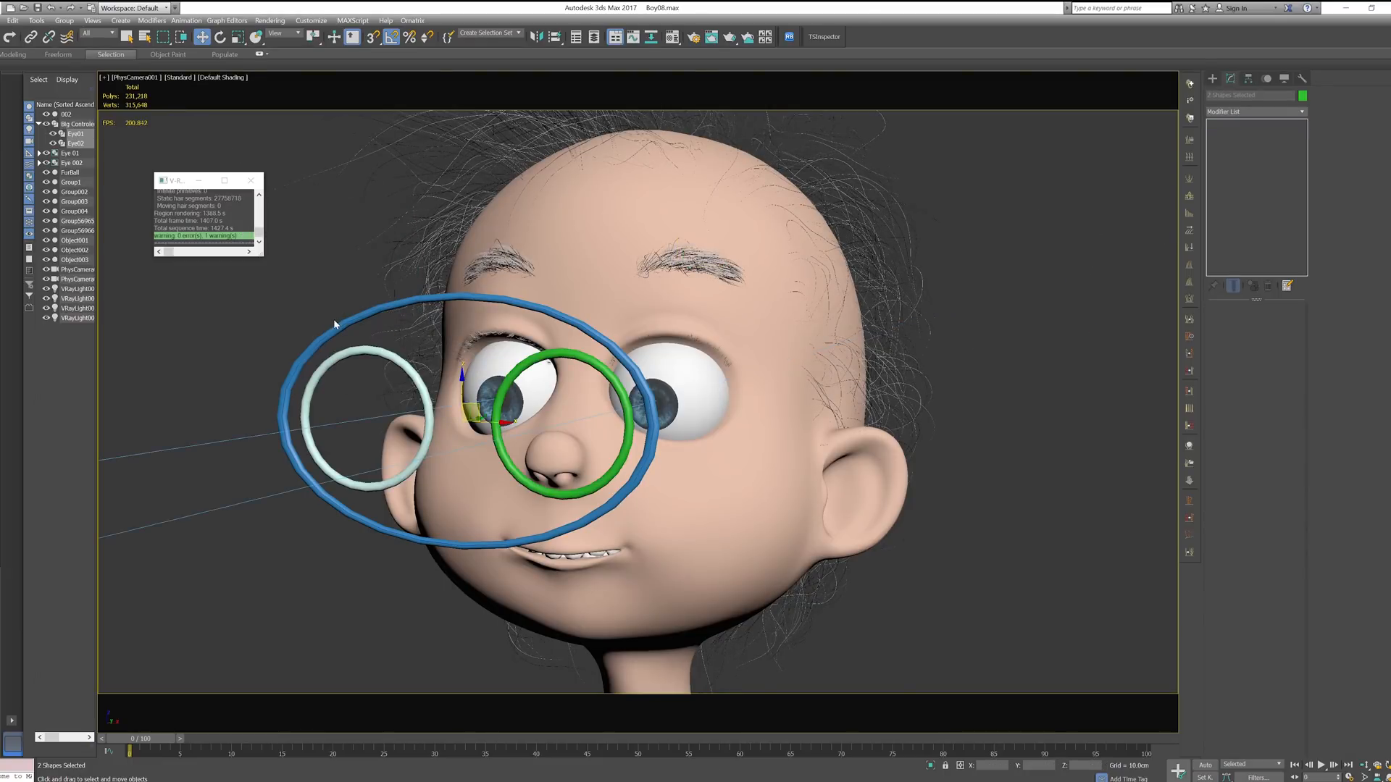